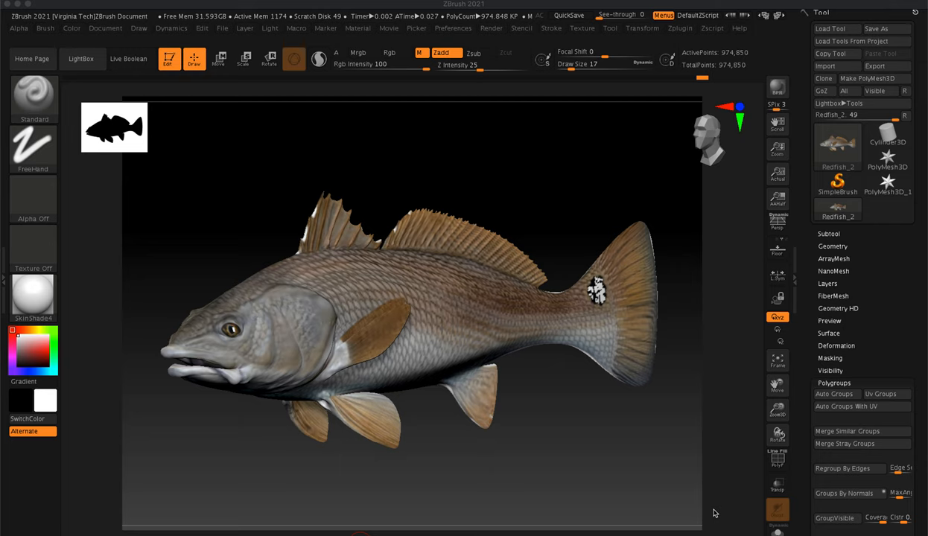
pyautogui.moveTo(801, 209)
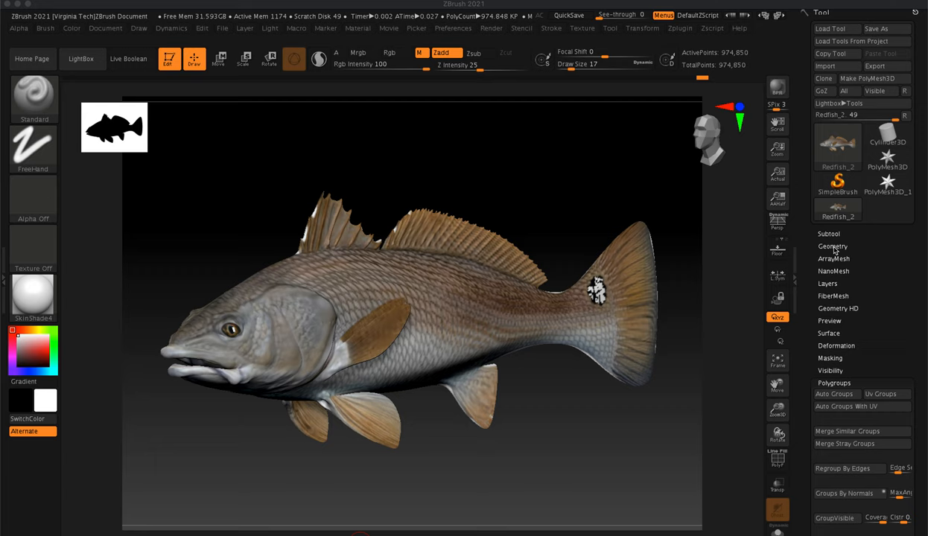
# Expand Tool > Geometry and drop the redfish's SDiv slider from 6 to 1.
pyautogui.click(833, 246)
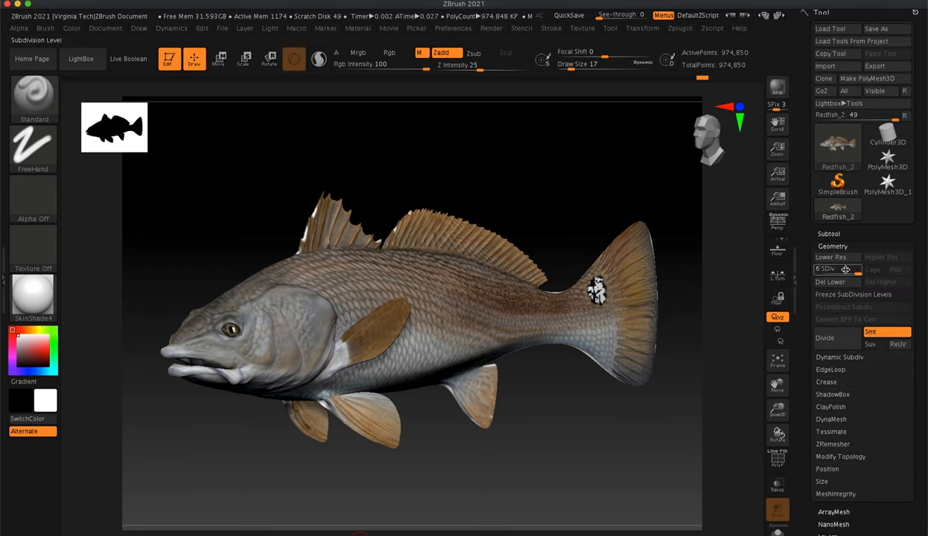
pyautogui.moveTo(828, 269)
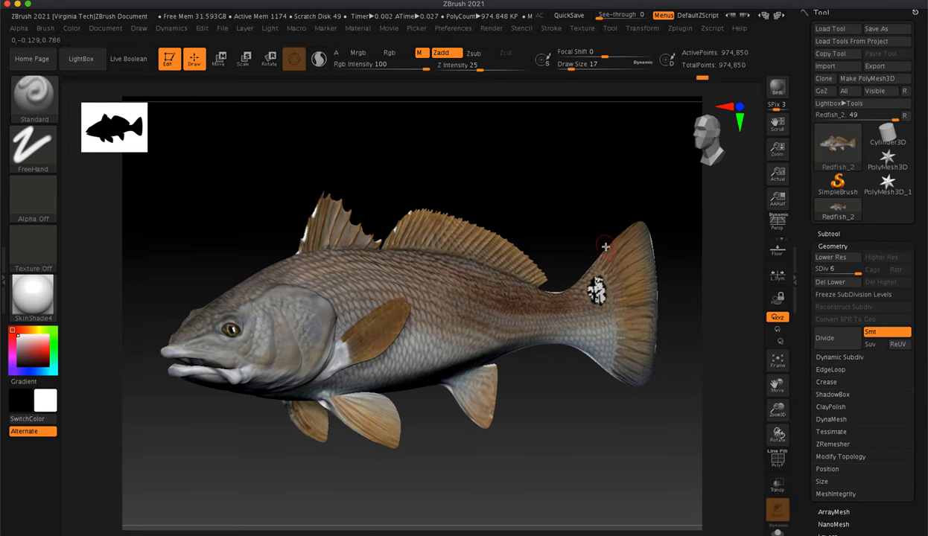
pyautogui.moveTo(620, 249)
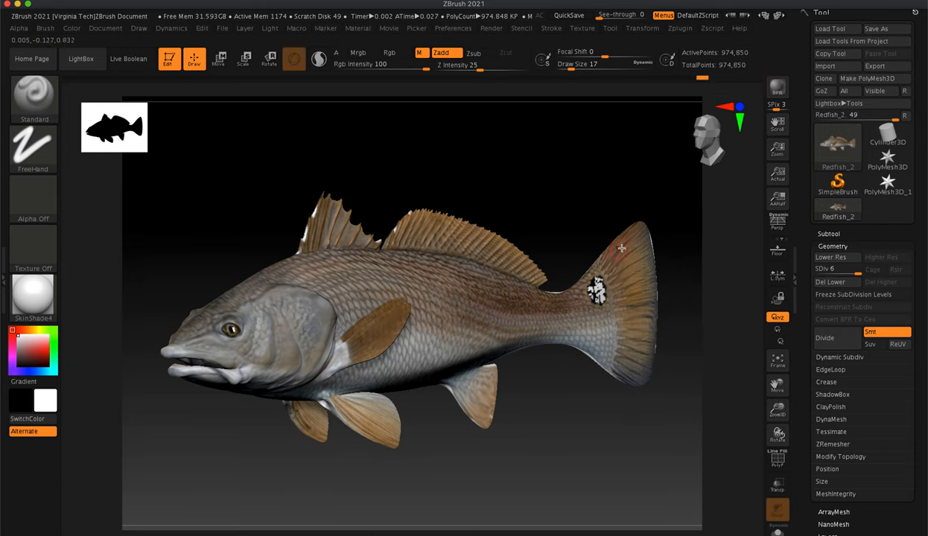
pyautogui.click(842, 270)
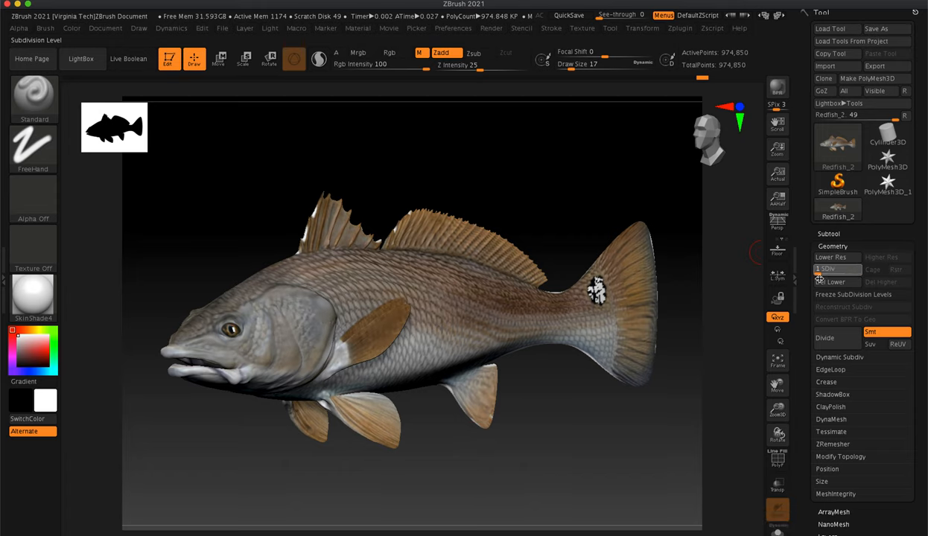
# Step the redfish's SDiv slider through levels 1, 2 and 3, settling on level 2.
pyautogui.click(830, 257)
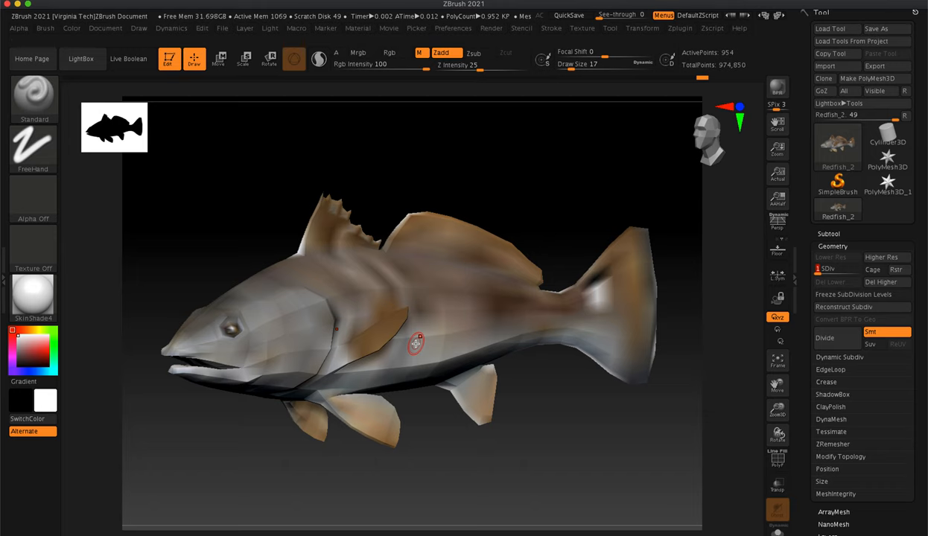
pyautogui.click(882, 257)
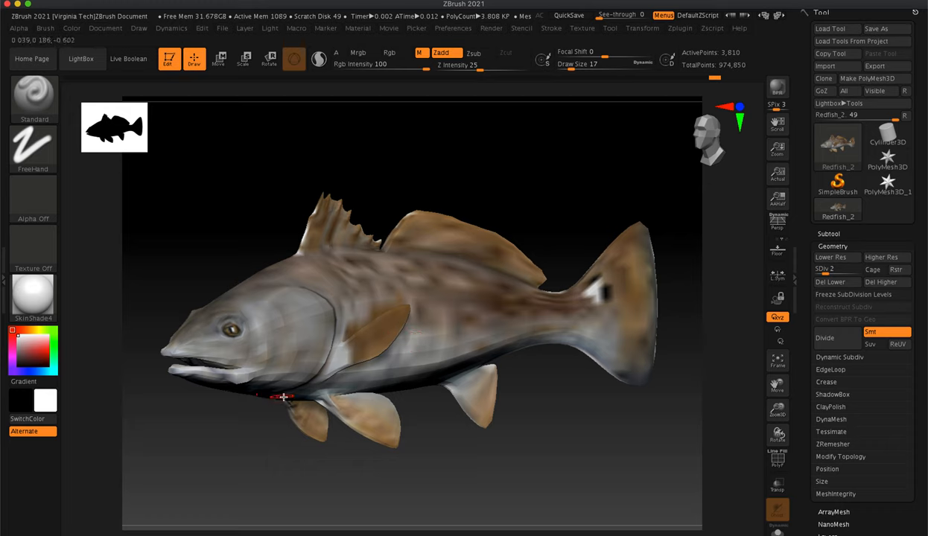
pyautogui.moveTo(713, 307)
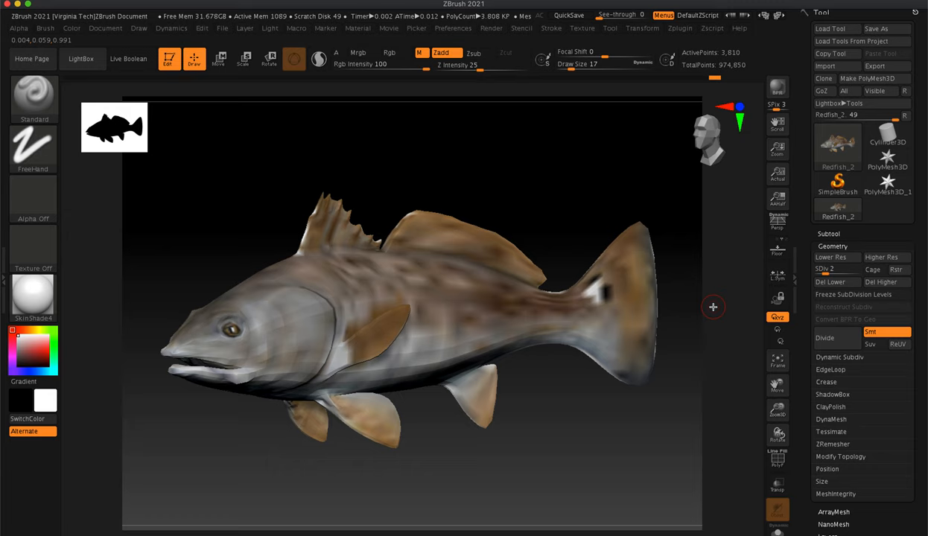
pyautogui.moveTo(493, 337)
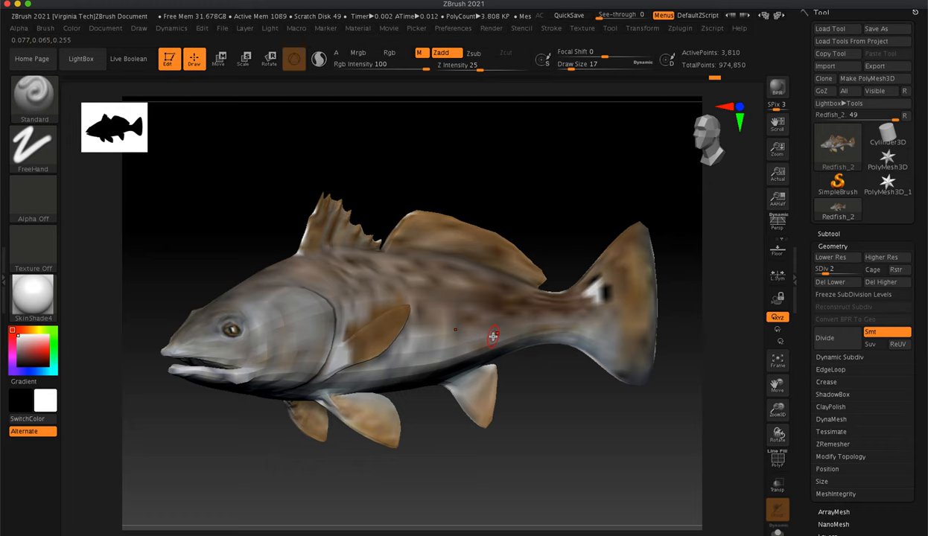
pyautogui.moveTo(480, 334)
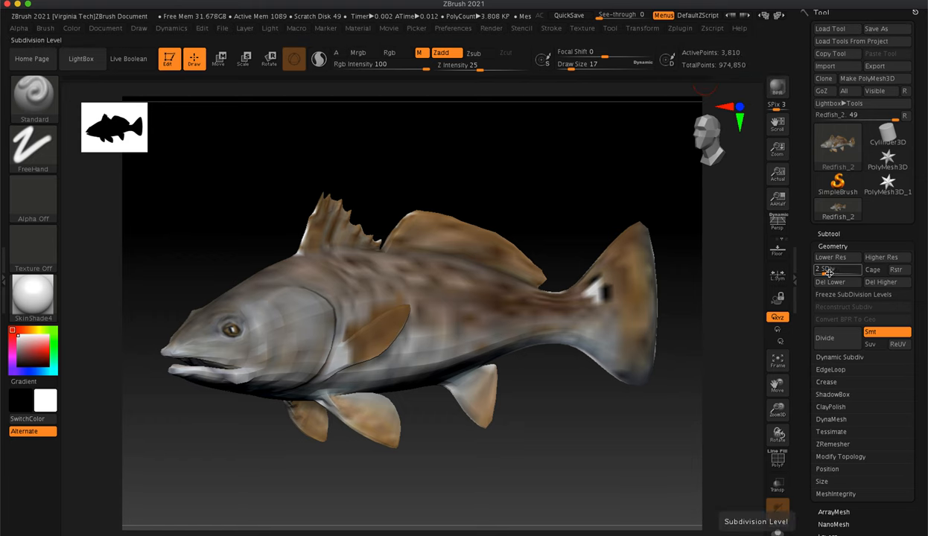
pyautogui.click(834, 269)
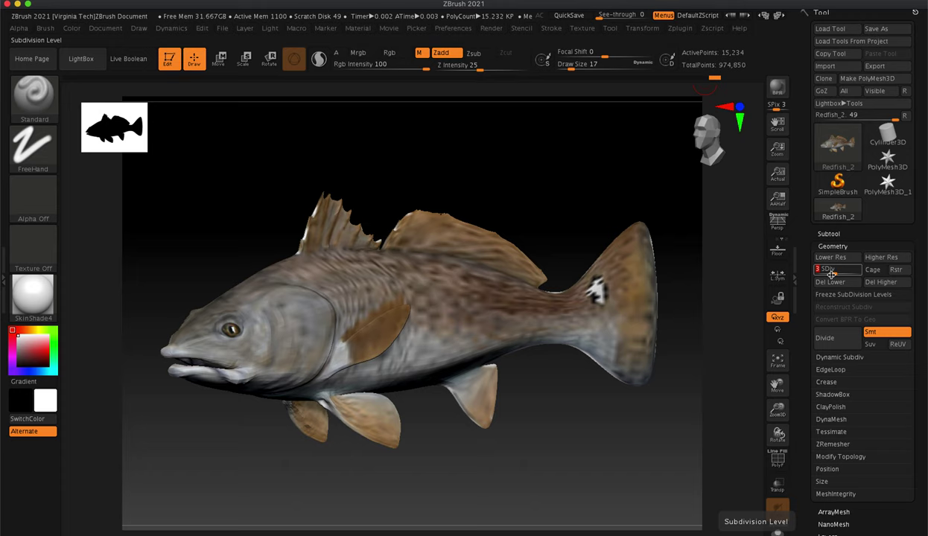
pyautogui.click(835, 270)
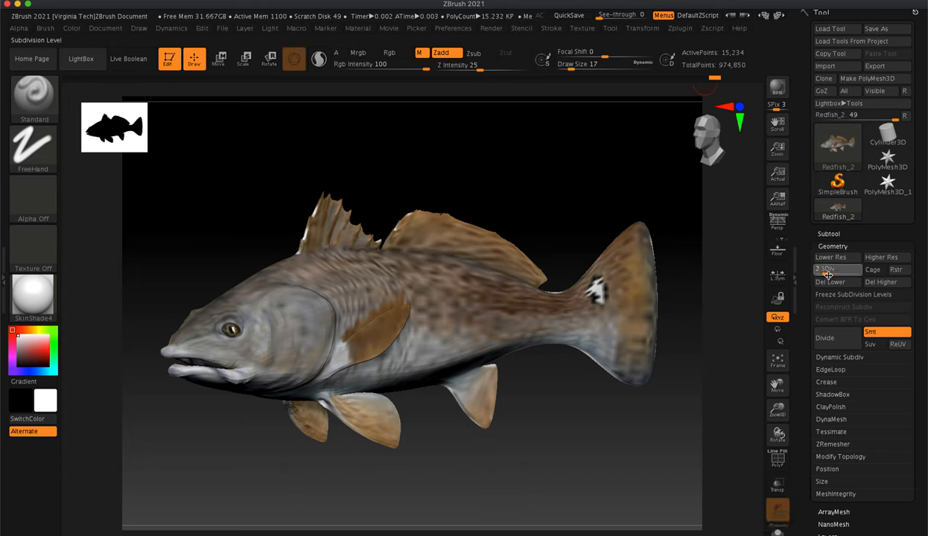
pyautogui.click(837, 270)
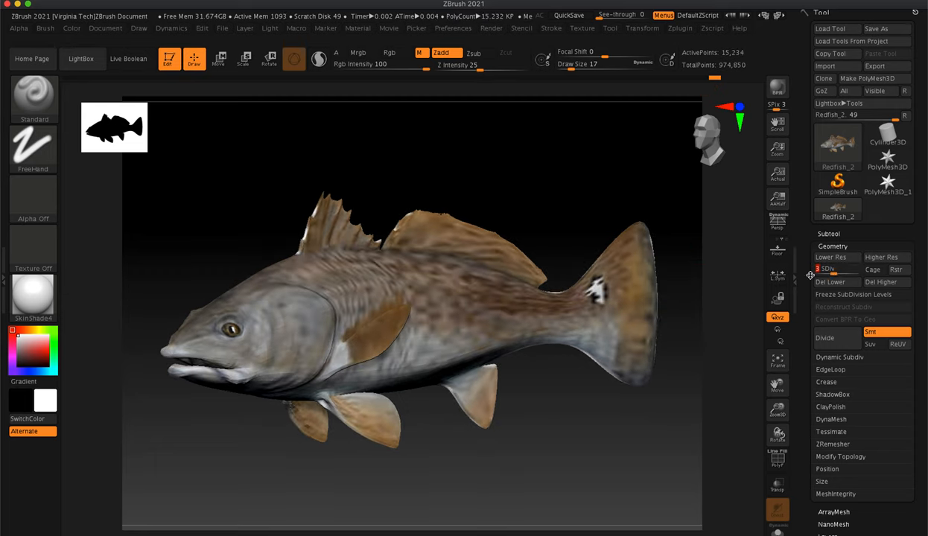
pyautogui.click(836, 270)
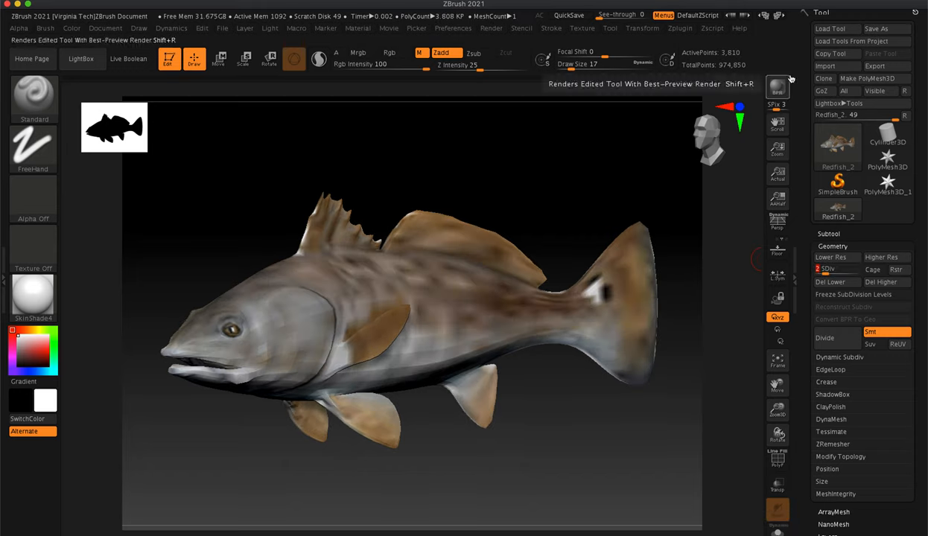
# Start a mesh export into the Desktop > Miami Presentation > Redfish folder.
pyautogui.click(882, 65)
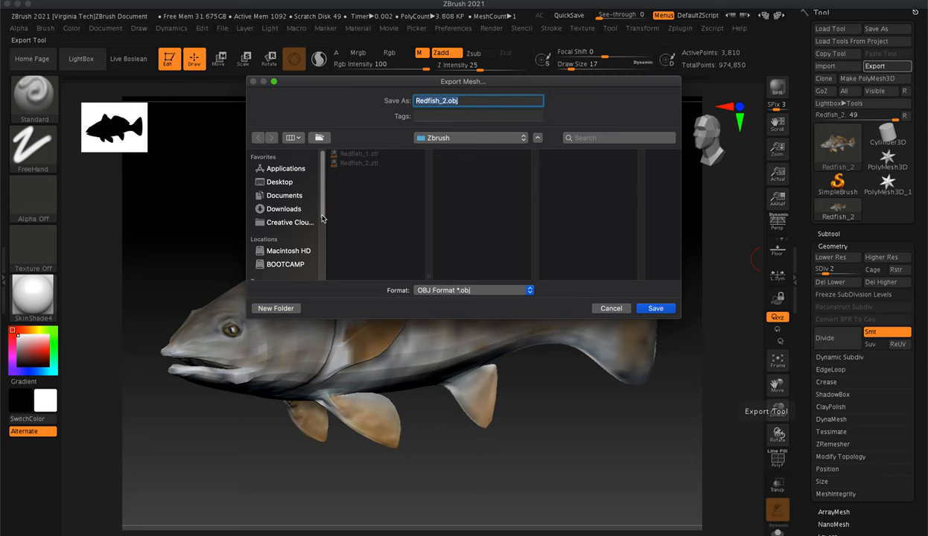
pyautogui.click(280, 182)
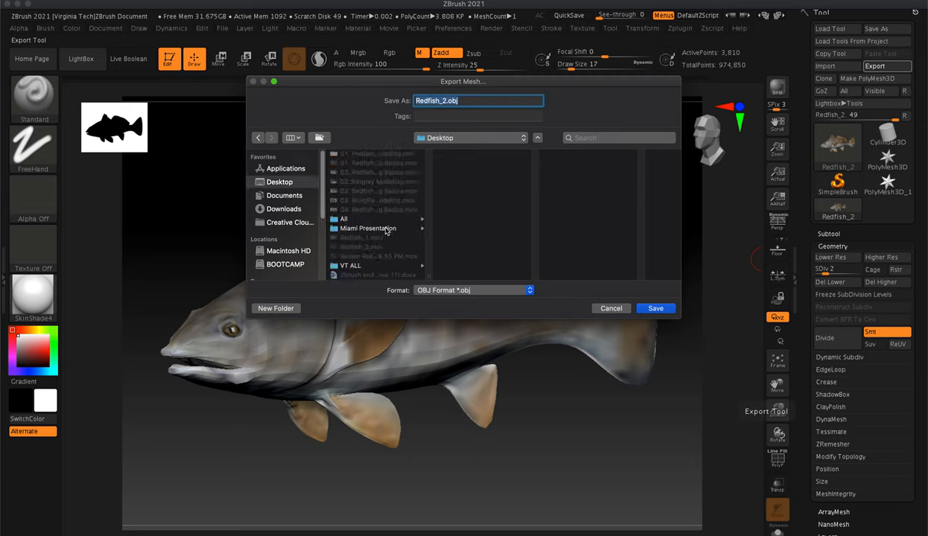
pyautogui.click(368, 229)
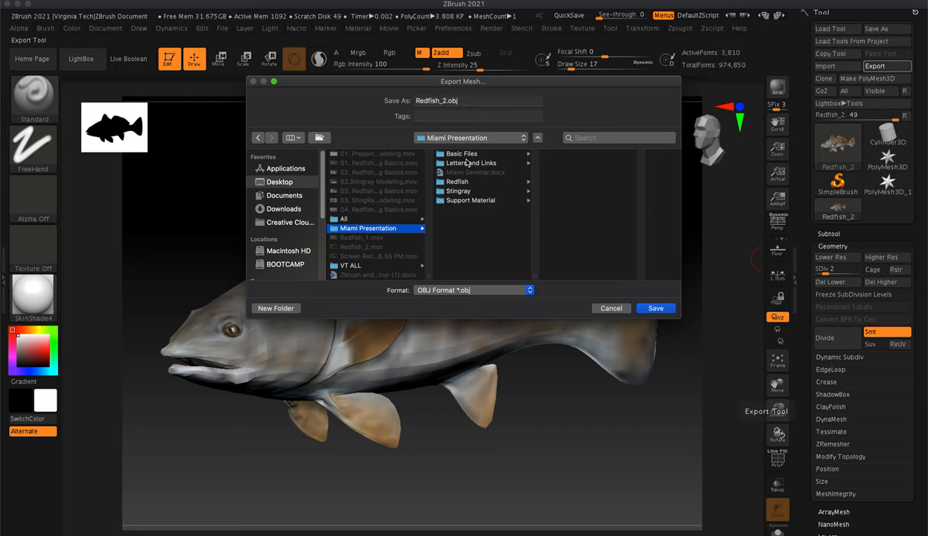
pyautogui.click(458, 181)
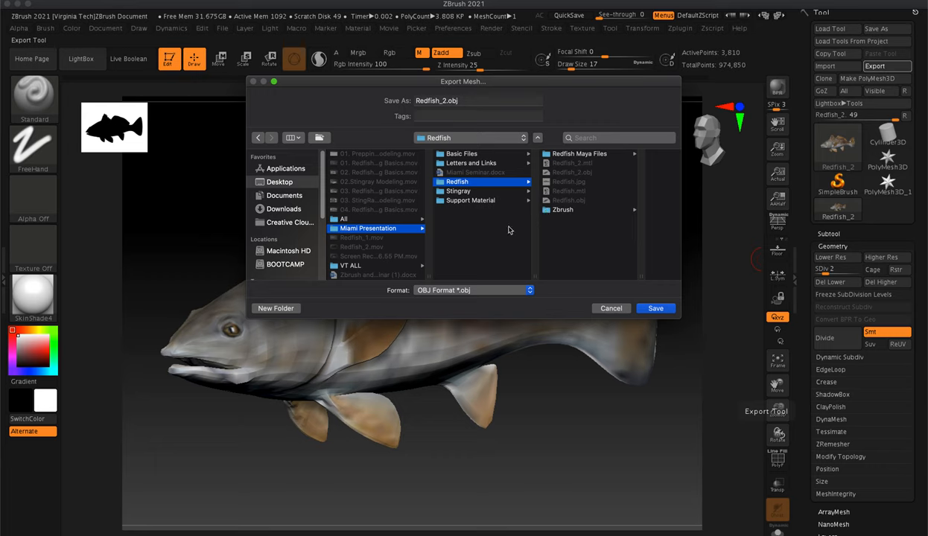
# Create a 'Substance Painter' folder there and save the mesh as Redfish_low_low.obj.
pyautogui.click(275, 308)
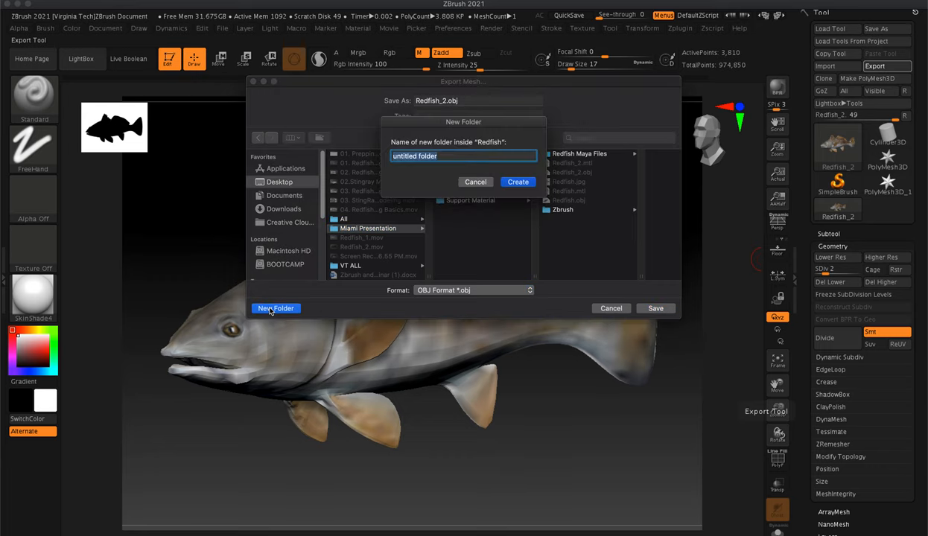
pyautogui.write('Substance Painter')
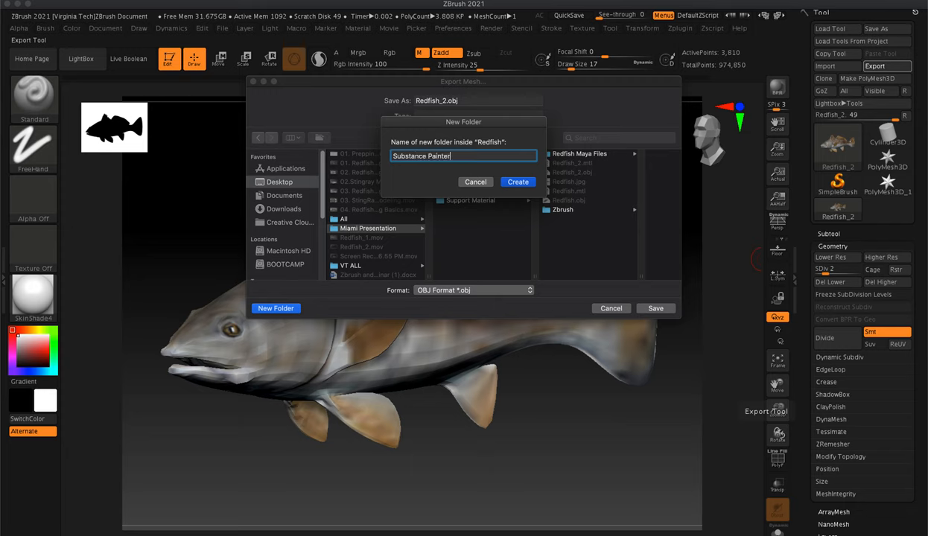
pyautogui.click(518, 182)
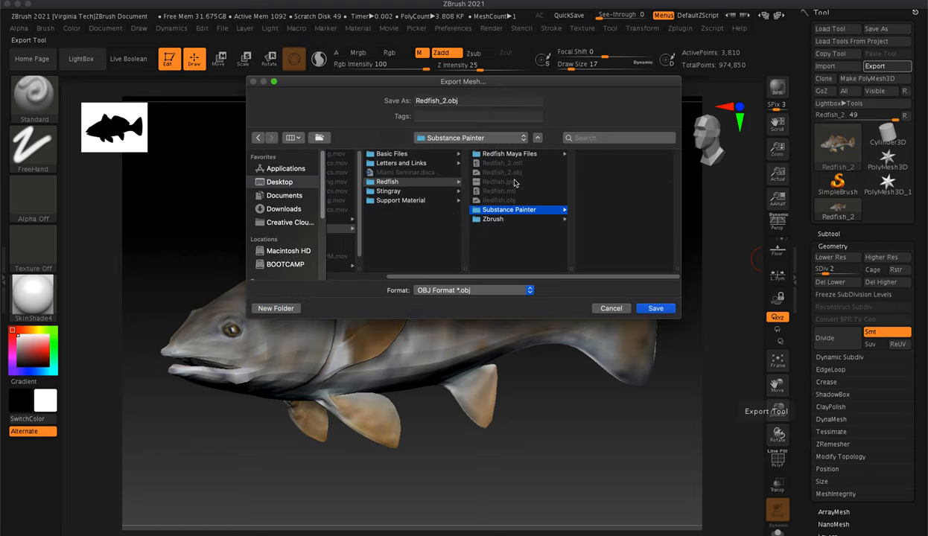
pyautogui.click(478, 101)
pyautogui.write('low_low')
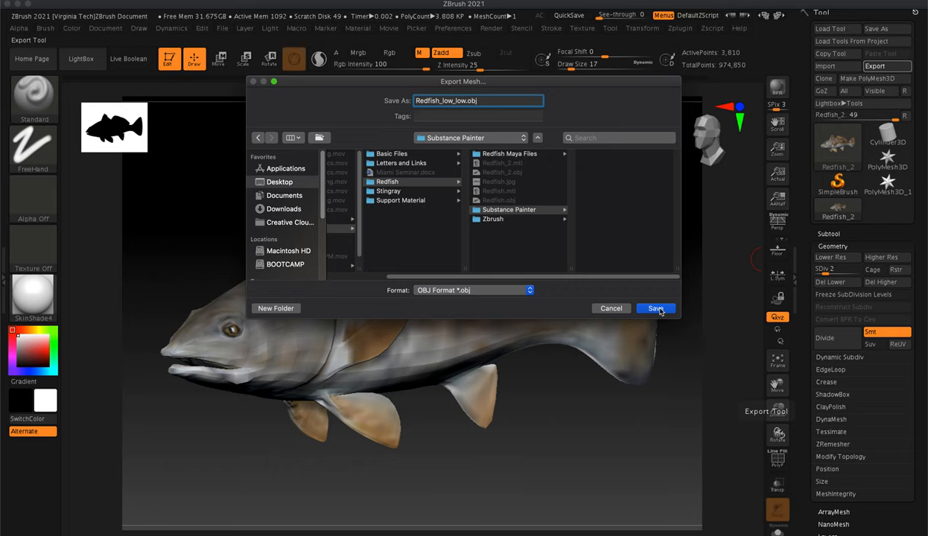
pyautogui.click(654, 308)
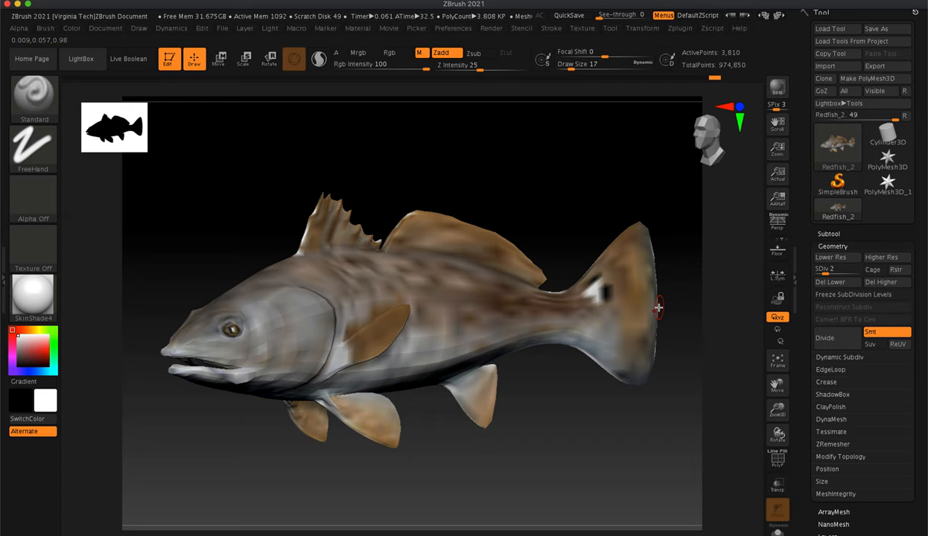
pyautogui.moveTo(411, 192)
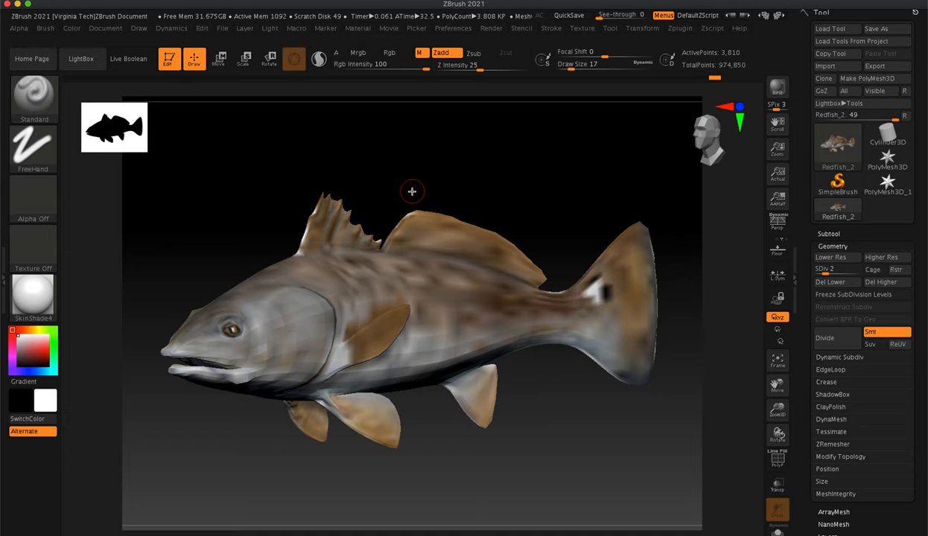
pyautogui.moveTo(837, 149)
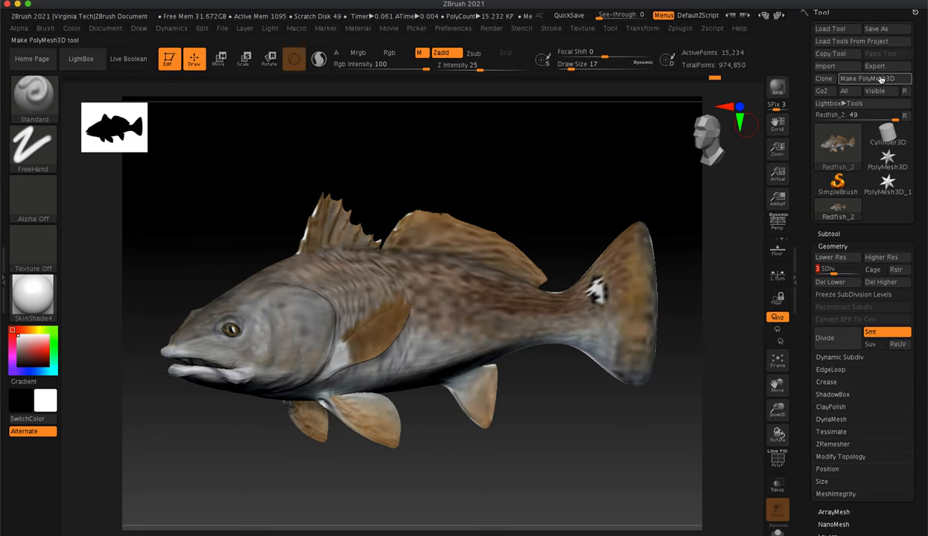
# Export the level-3 redfish as Redfish_low.obj into the Substance Painter folder.
pyautogui.click(872, 66)
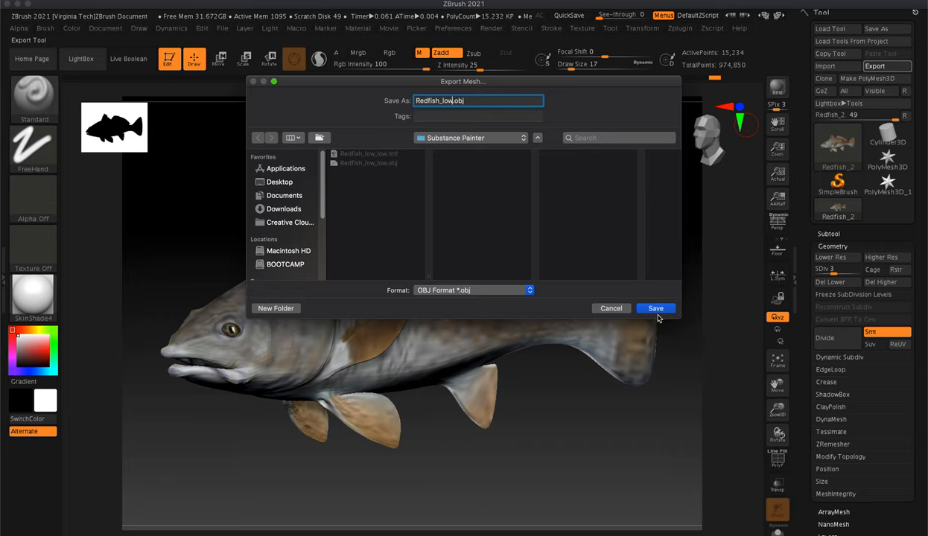
pyautogui.click(655, 309)
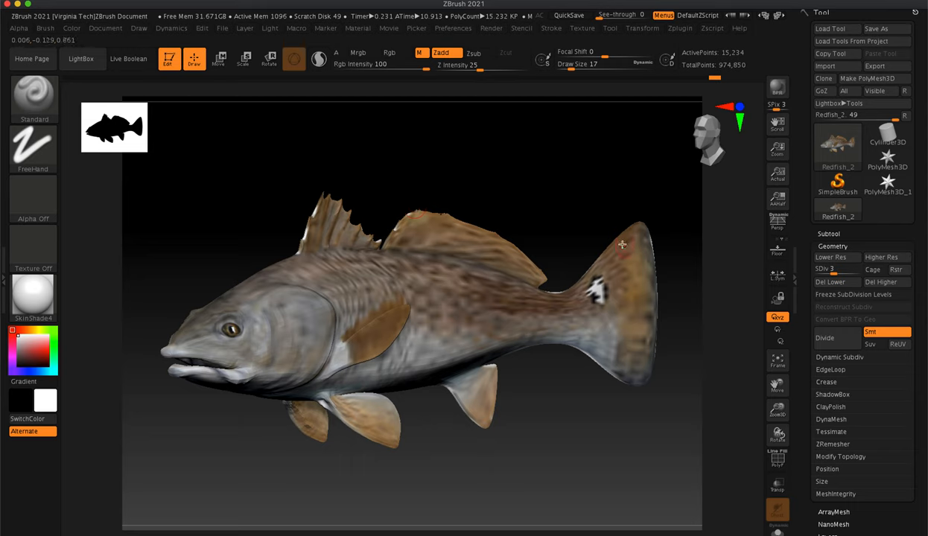
pyautogui.moveTo(426, 145)
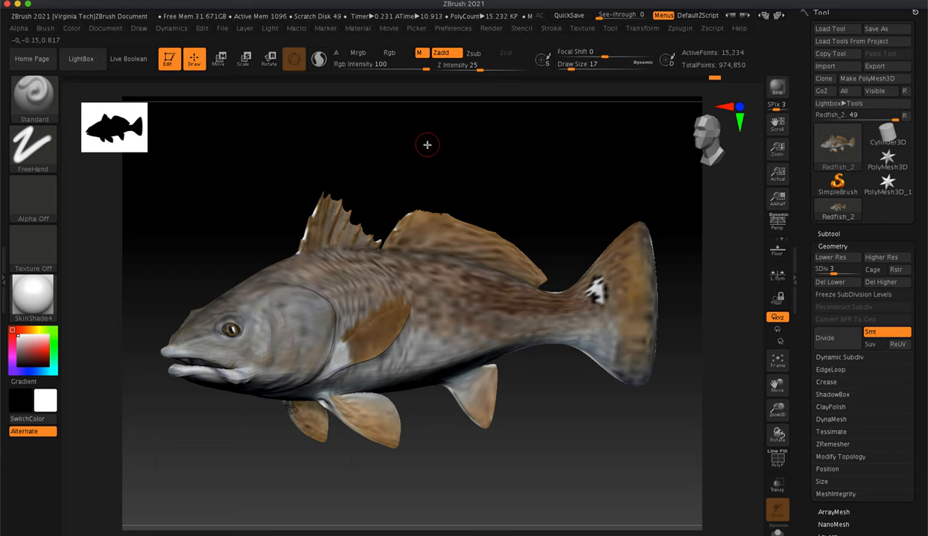
pyautogui.moveTo(834, 269)
pyautogui.write('Redfish_high.obj')
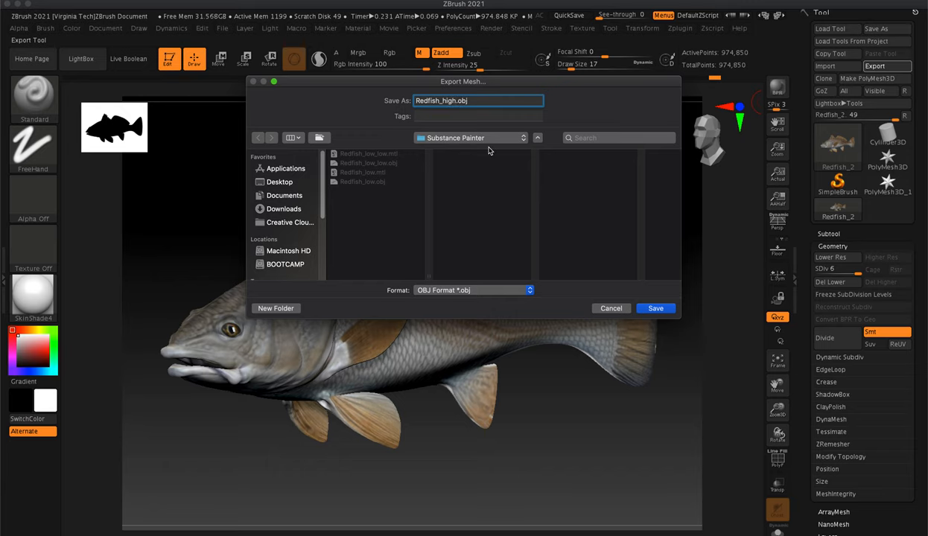
# Save the level-6 redfish as Redfish_high.obj in the Substance Painter folder.
pyautogui.click(655, 309)
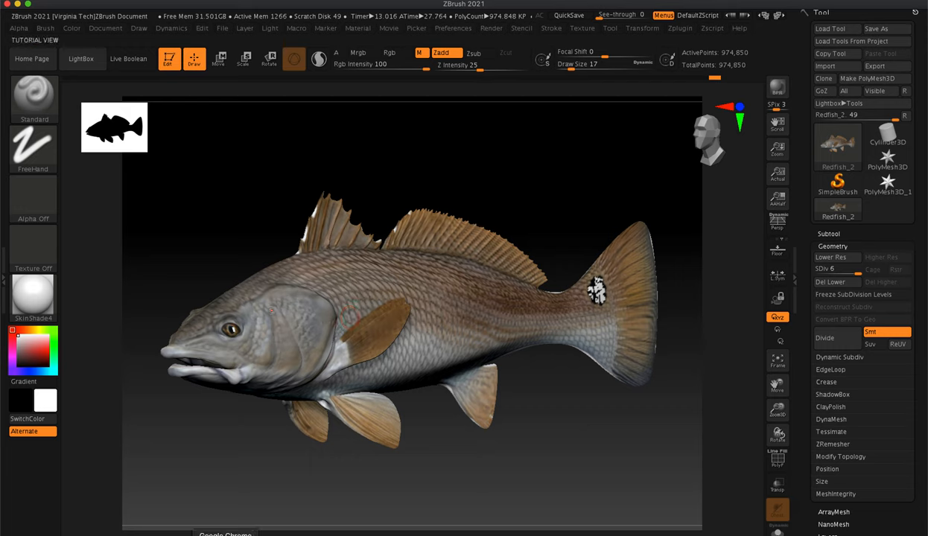
pyautogui.moveTo(315, 479)
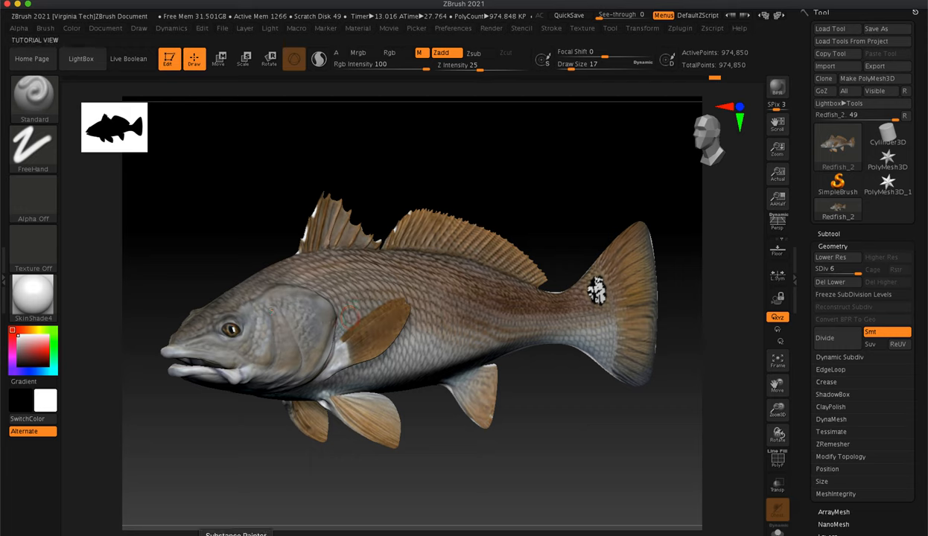
pyautogui.moveTo(173, 425)
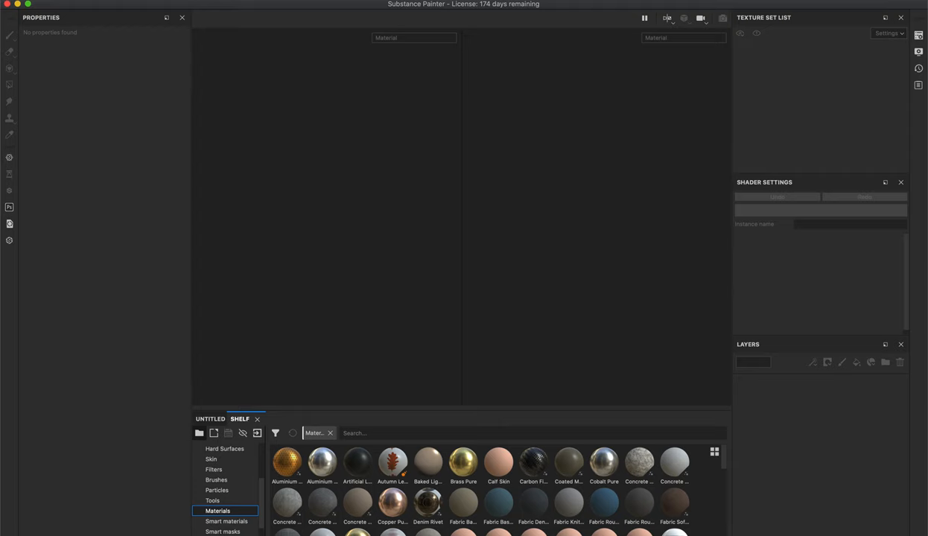
# Start a new project from the File menu with document resolution 4096.
pyautogui.click(112, 6)
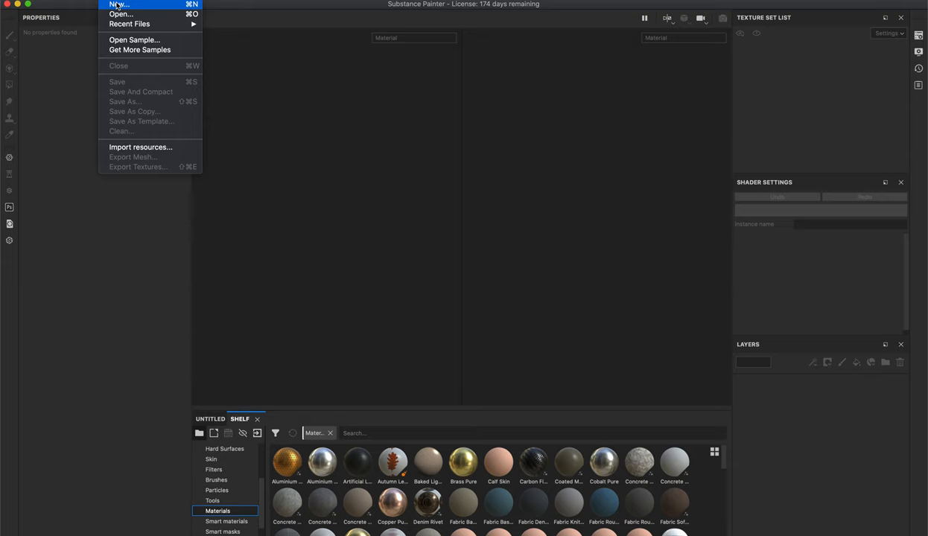
pyautogui.click(119, 5)
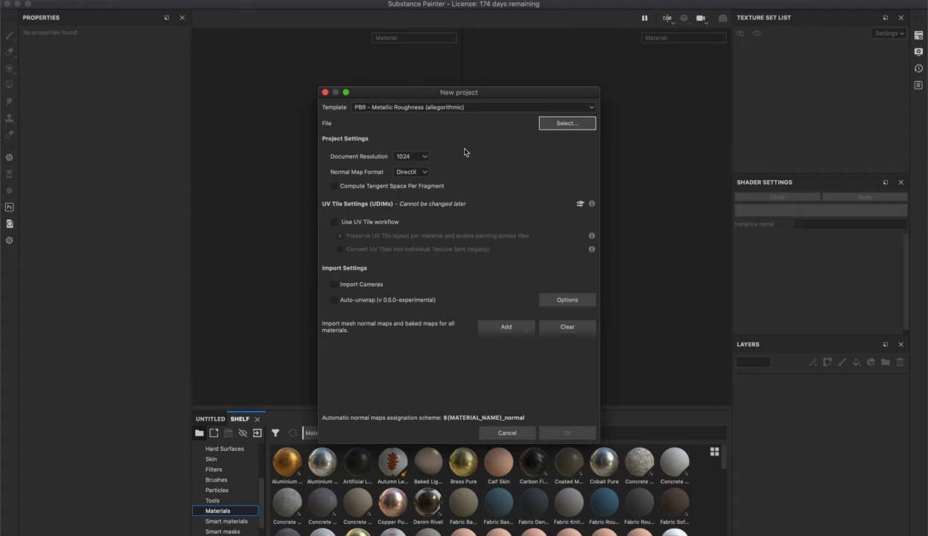
pyautogui.moveTo(457, 155)
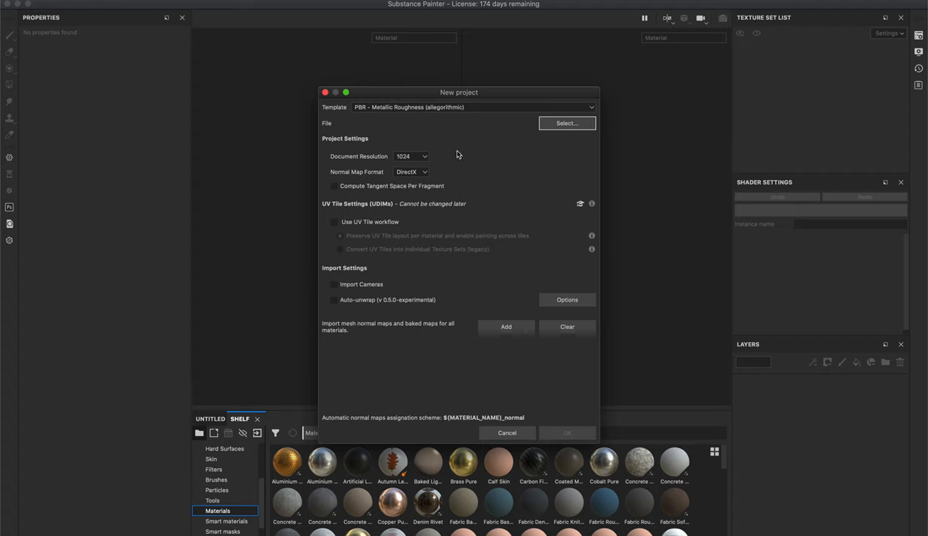
pyautogui.moveTo(433, 141)
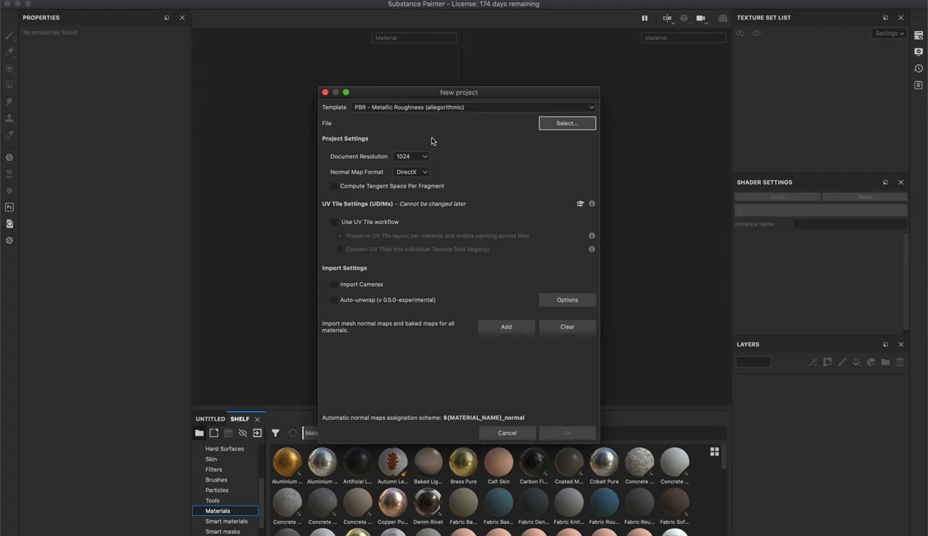
pyautogui.click(410, 156)
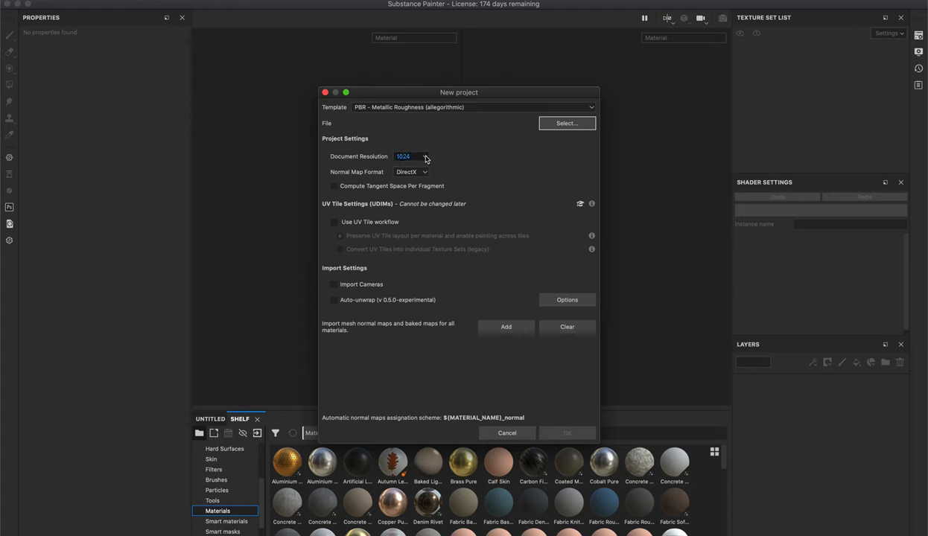
pyautogui.click(412, 157)
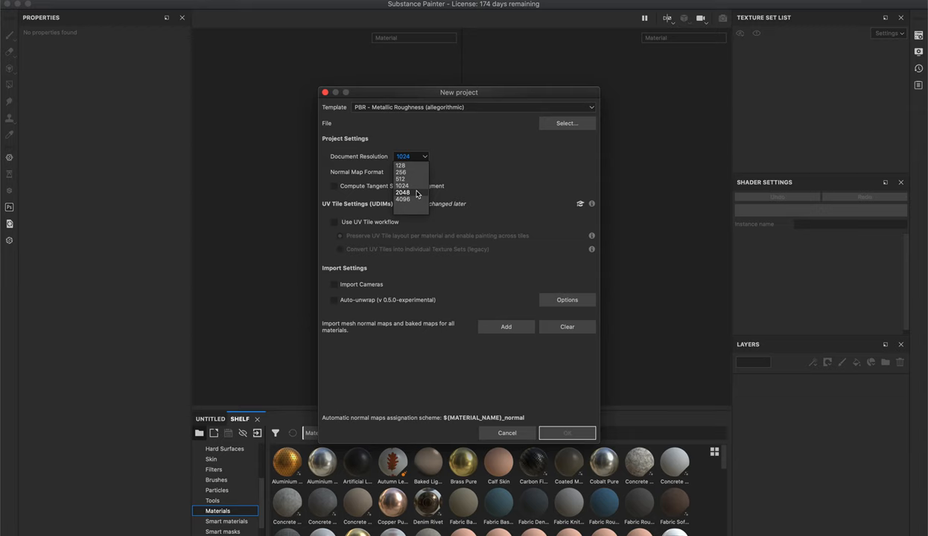
pyautogui.click(402, 199)
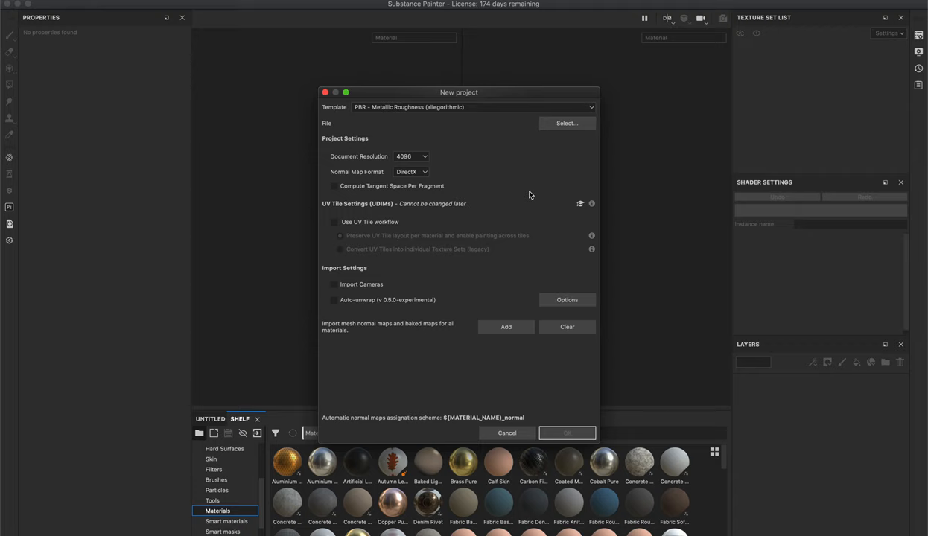
pyautogui.moveTo(361, 118)
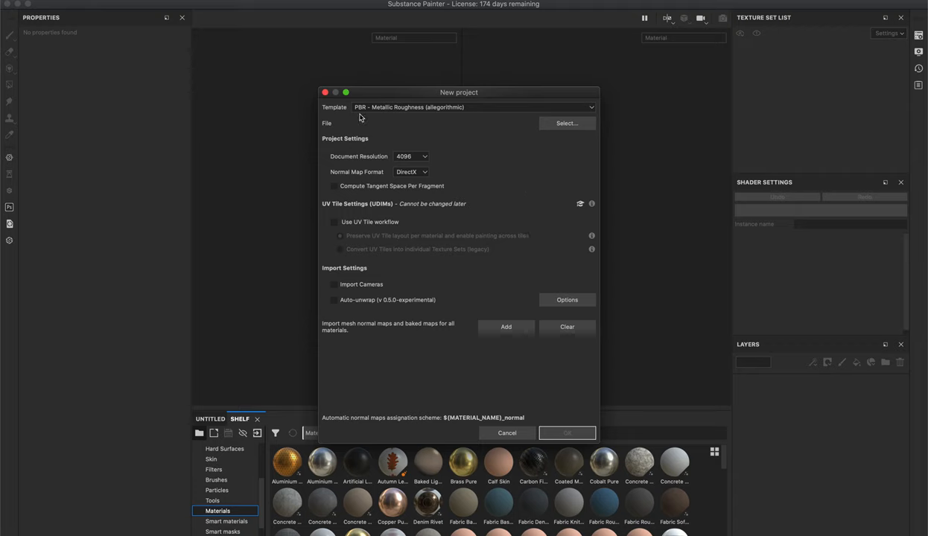
pyautogui.moveTo(381, 117)
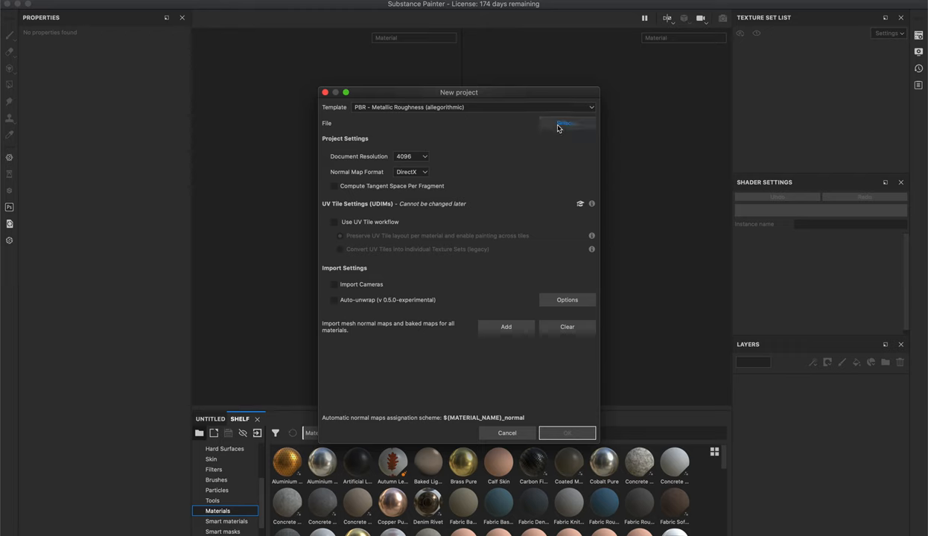
# Browse for the project mesh through the Miami Presentation and Redfish folders.
pyautogui.click(567, 123)
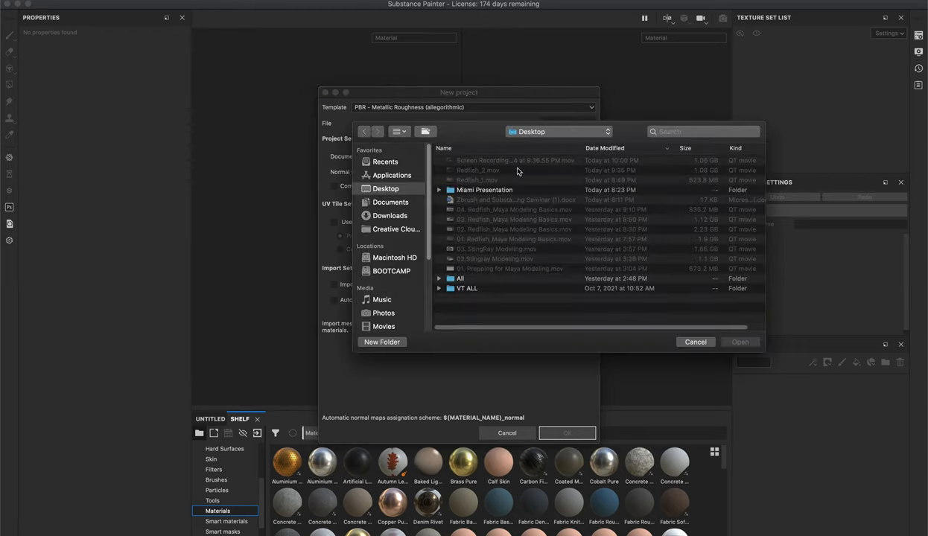
pyautogui.click(486, 190)
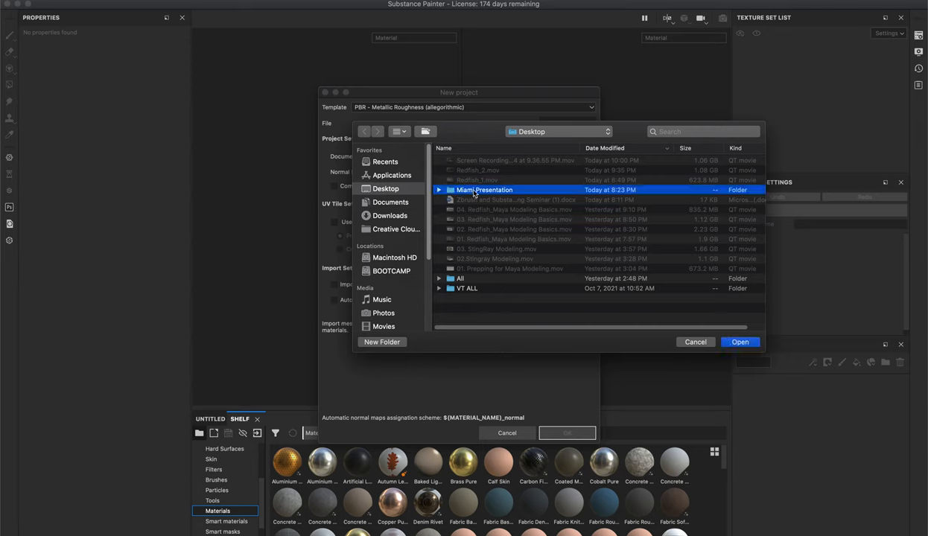
pyautogui.doubleClick(483, 190)
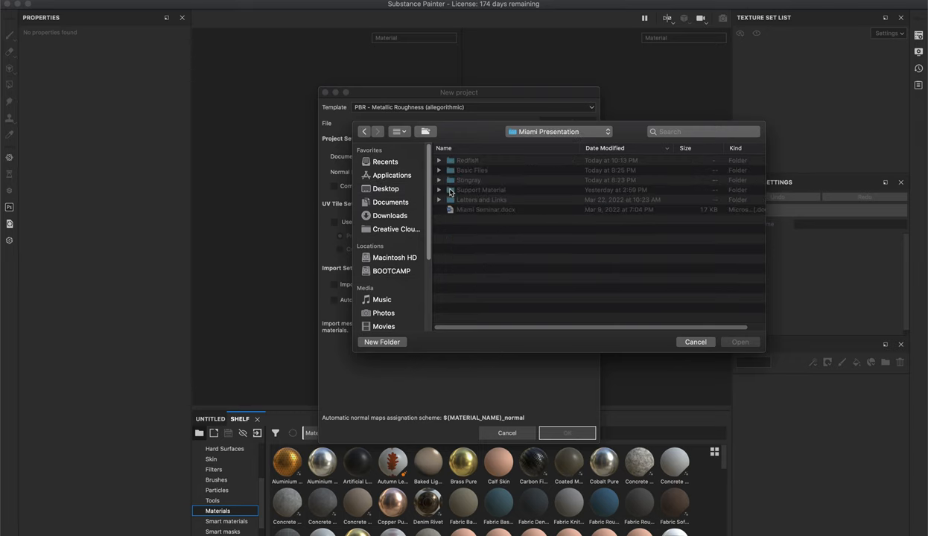
pyautogui.click(468, 160)
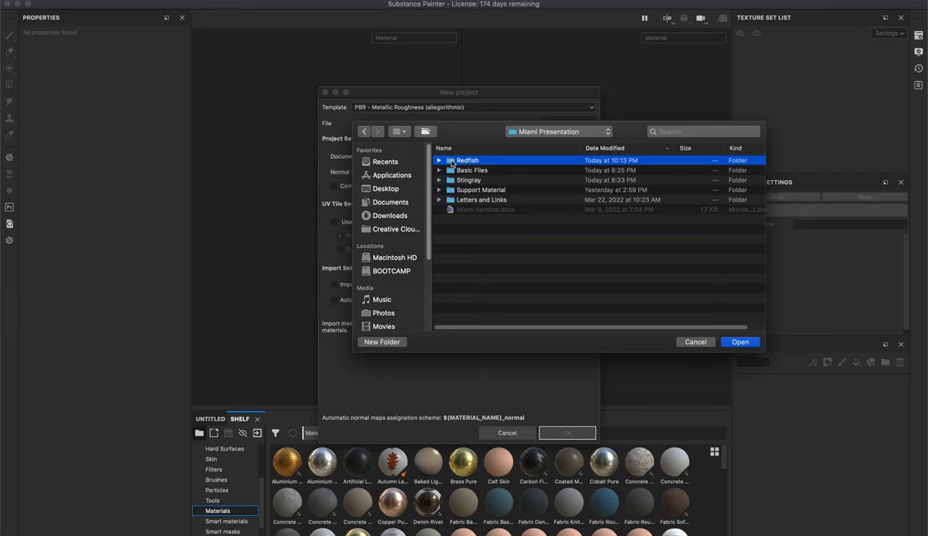
pyautogui.doubleClick(466, 161)
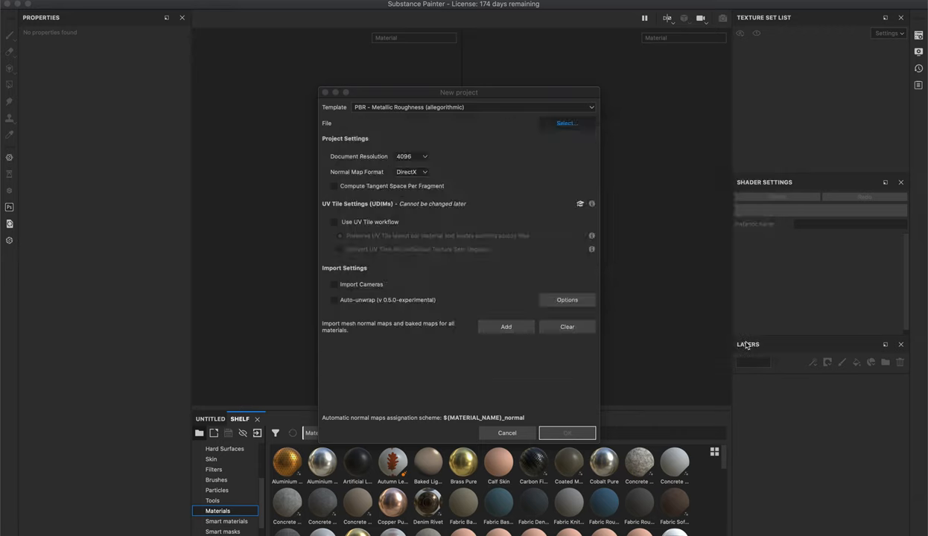
# Confirm the new project so Redfish_low.obj loads as a white untextured fish.
pyautogui.click(566, 123)
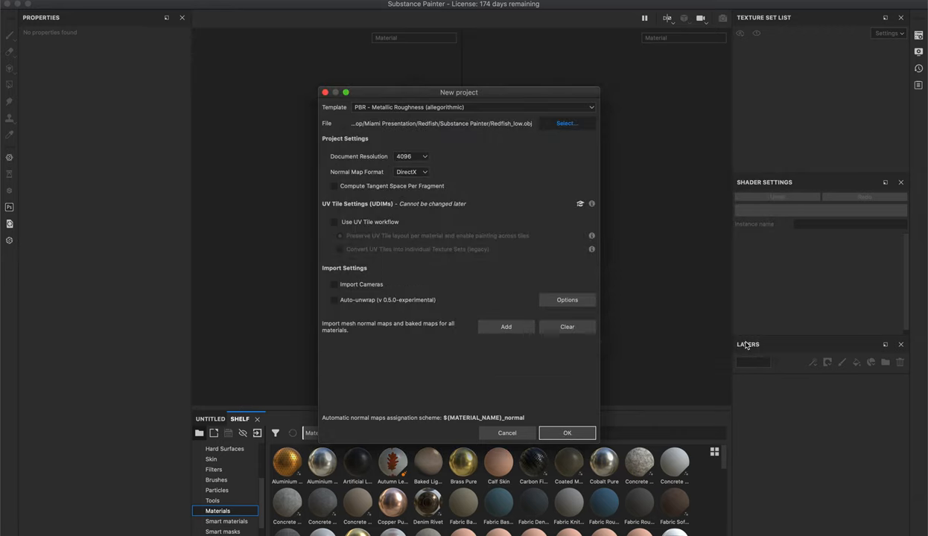
pyautogui.moveTo(585, 211)
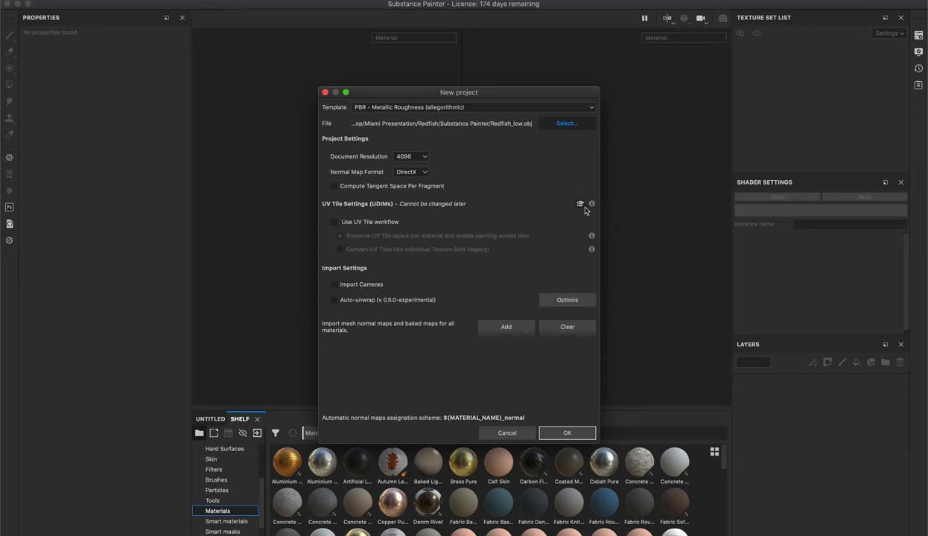
pyautogui.moveTo(551, 207)
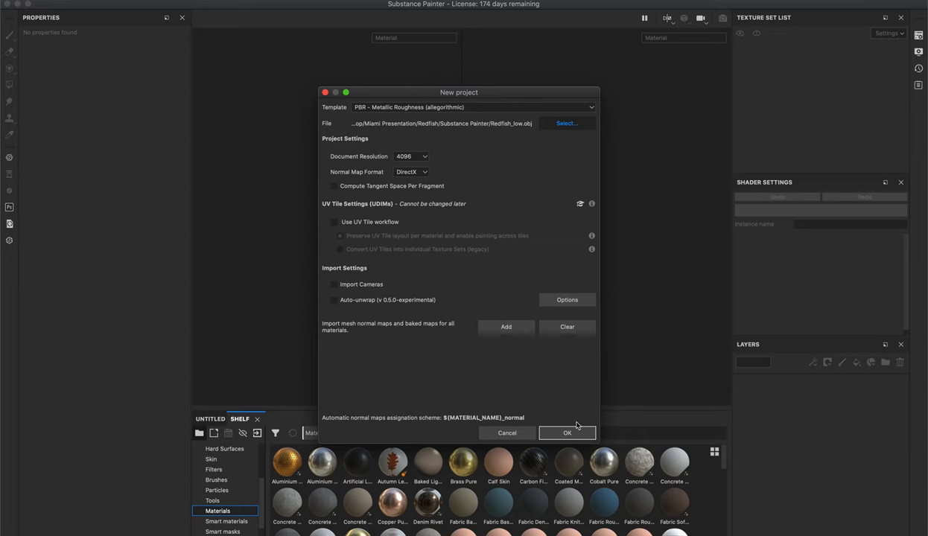
pyautogui.moveTo(400, 369)
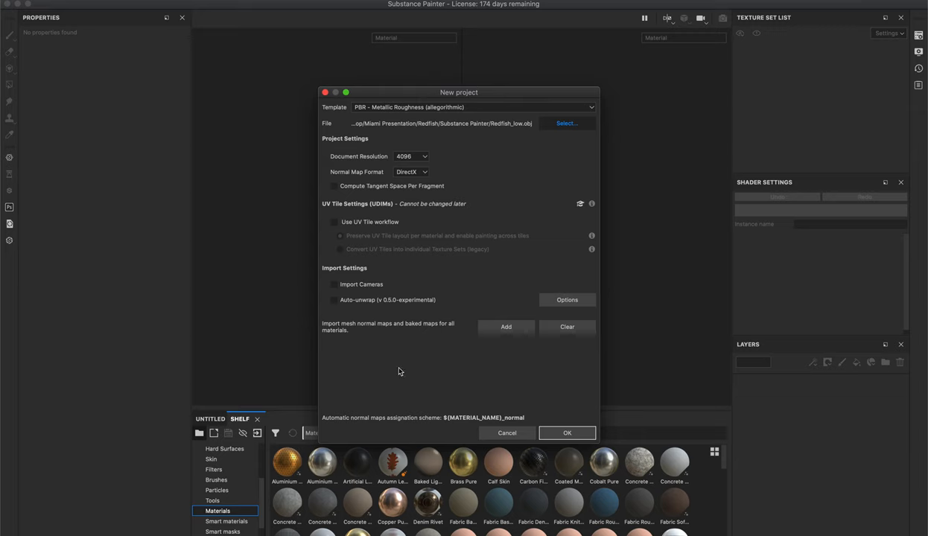
pyautogui.moveTo(575, 427)
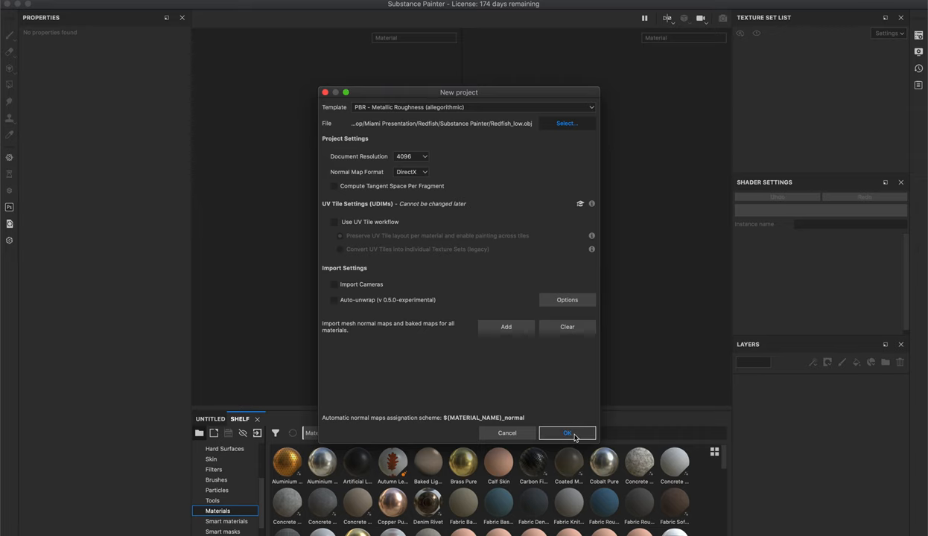
pyautogui.click(567, 433)
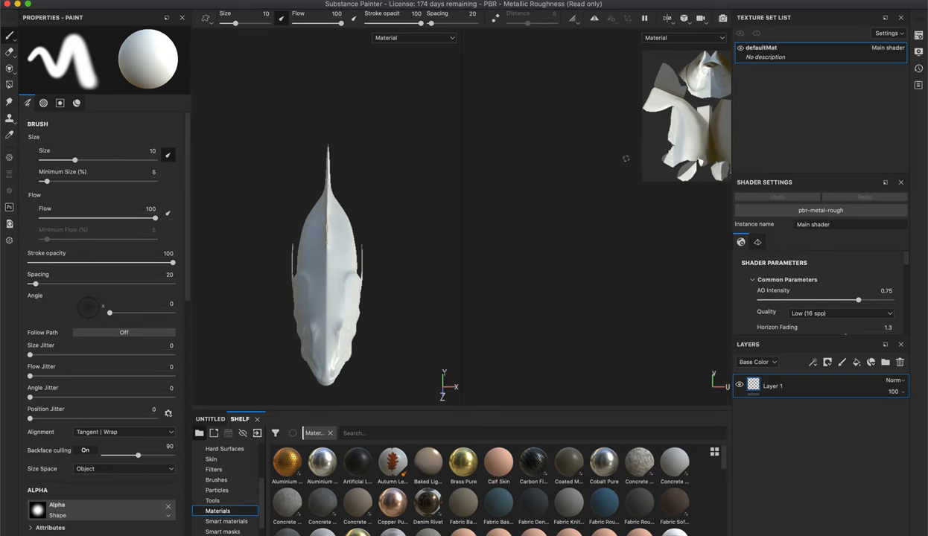
pyautogui.moveTo(368, 188)
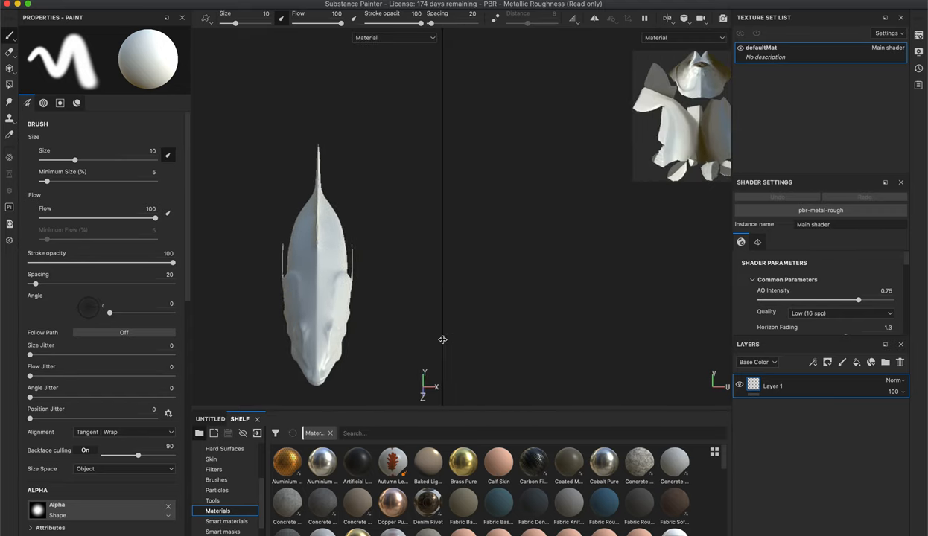
pyautogui.moveTo(320, 268); pyautogui.dragTo(447, 269)
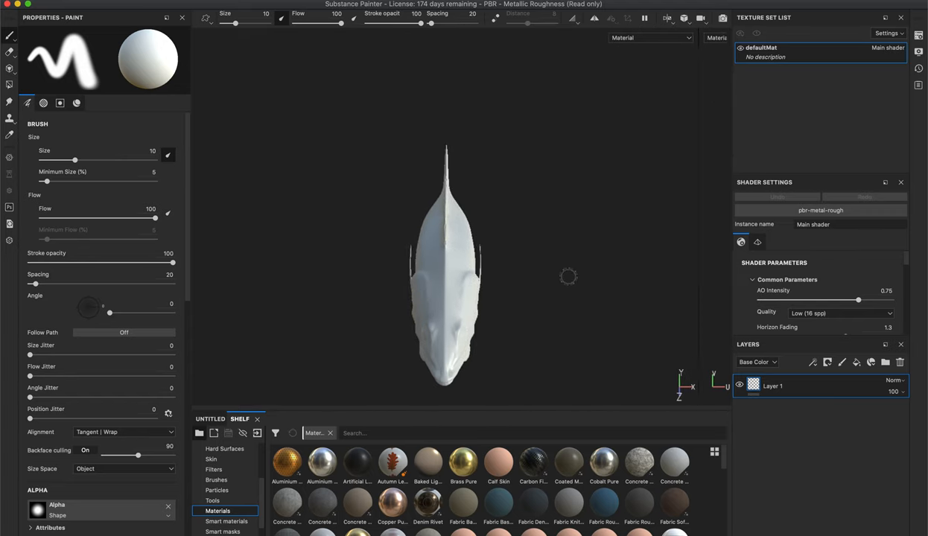
pyautogui.moveTo(447, 261); pyautogui.dragTo(500, 249)
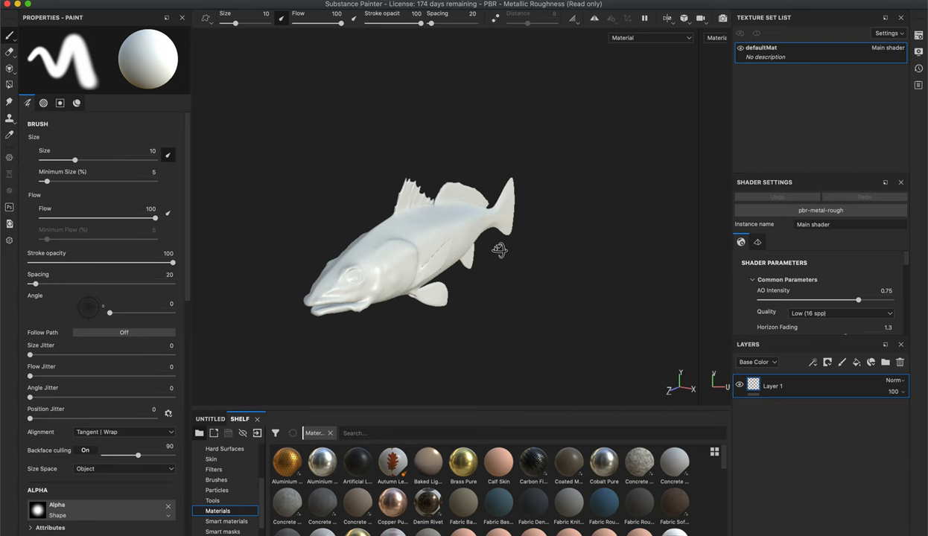
pyautogui.moveTo(500, 249); pyautogui.dragTo(442, 319)
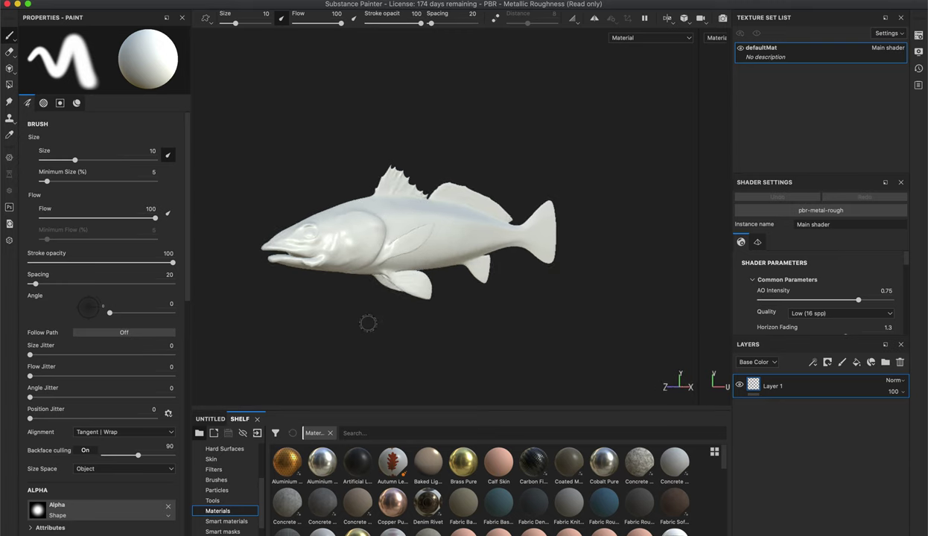
pyautogui.moveTo(306, 315)
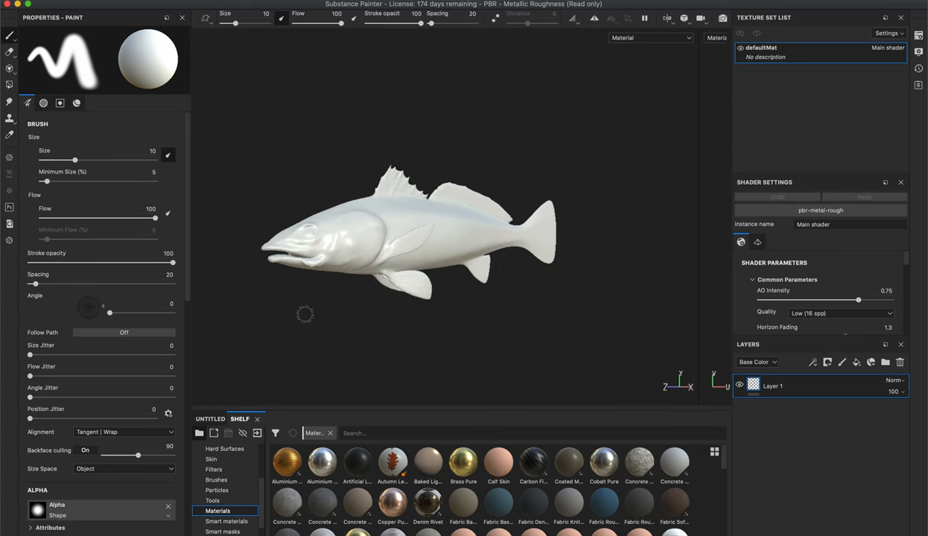
pyautogui.moveTo(327, 311)
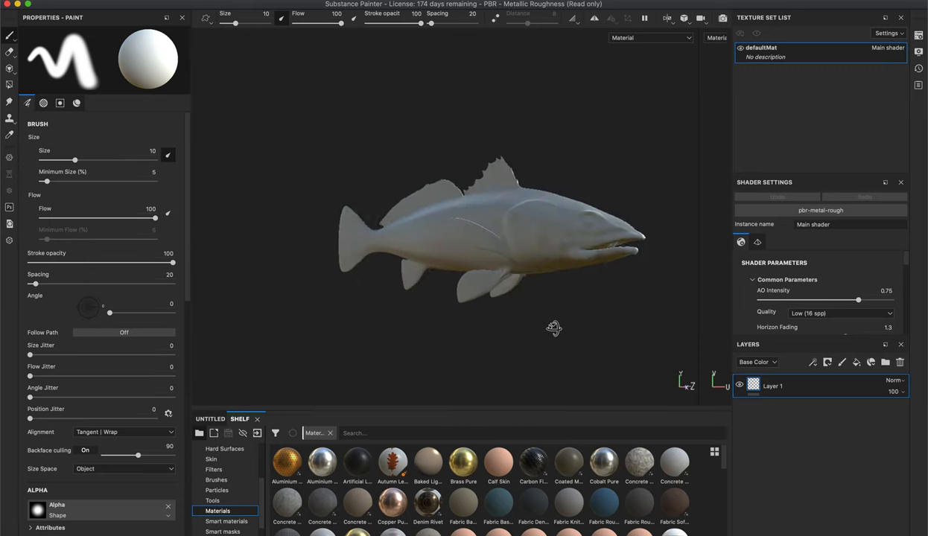
pyautogui.moveTo(555, 328); pyautogui.dragTo(327, 330)
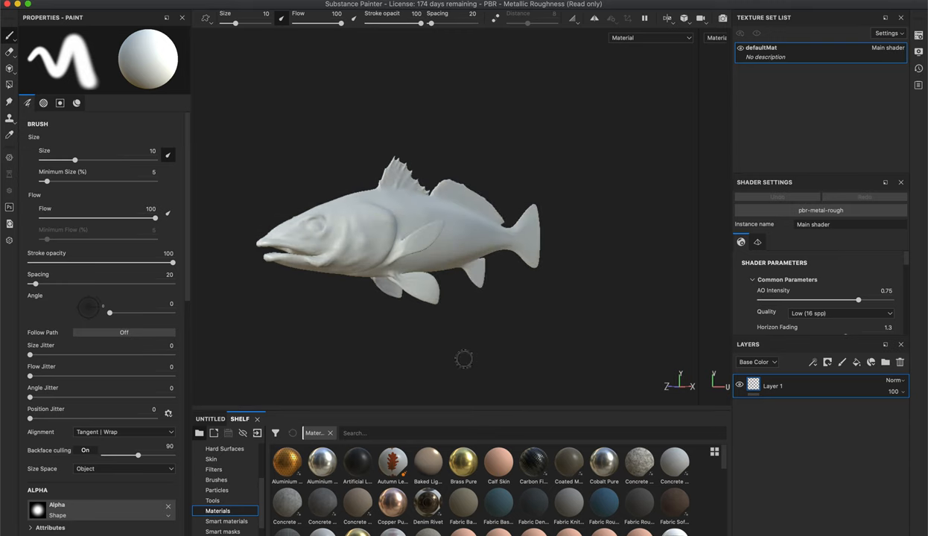
pyautogui.moveTo(463, 360); pyautogui.dragTo(534, 356)
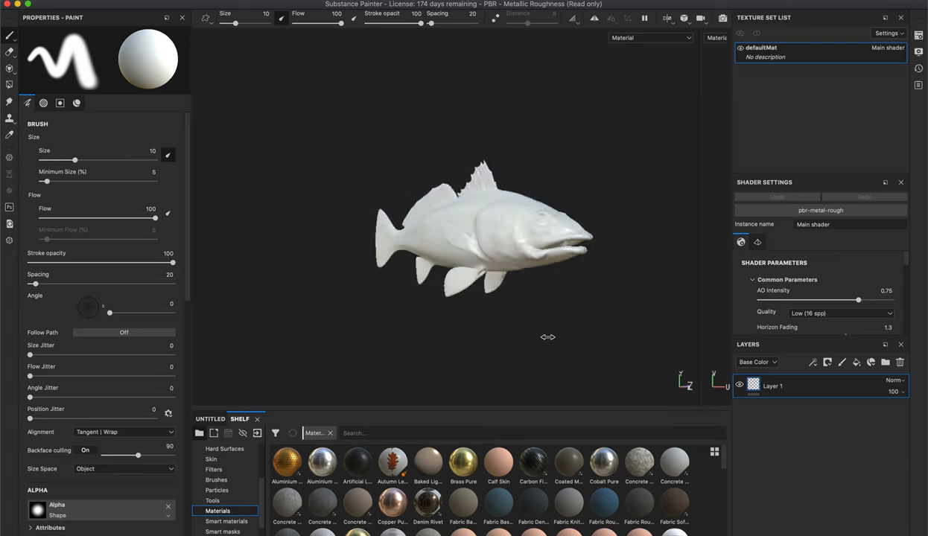
pyautogui.moveTo(547, 337); pyautogui.dragTo(538, 341)
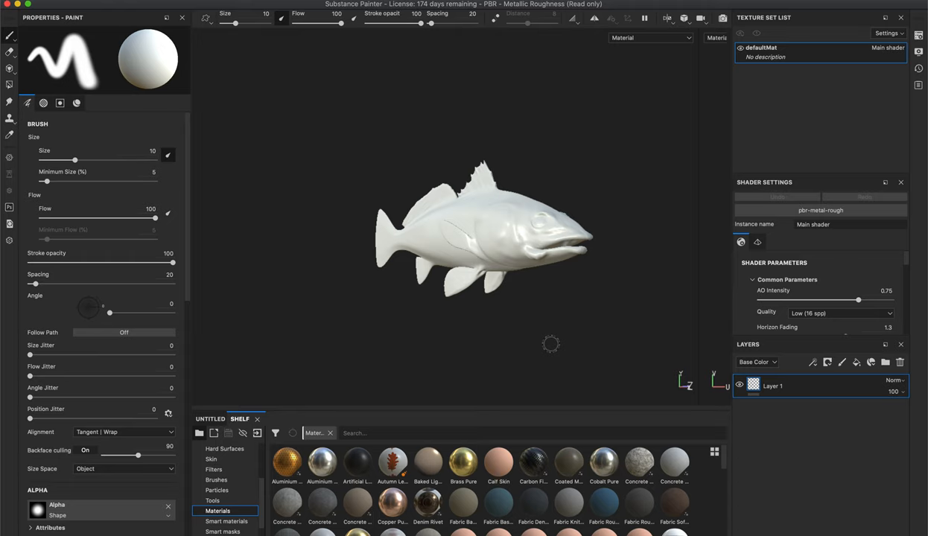
pyautogui.moveTo(624, 311)
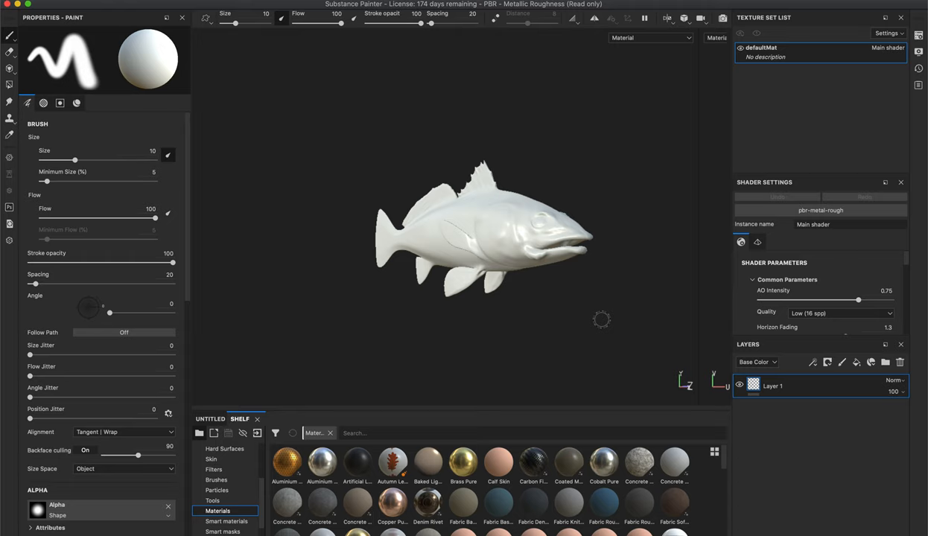
pyautogui.moveTo(475, 307)
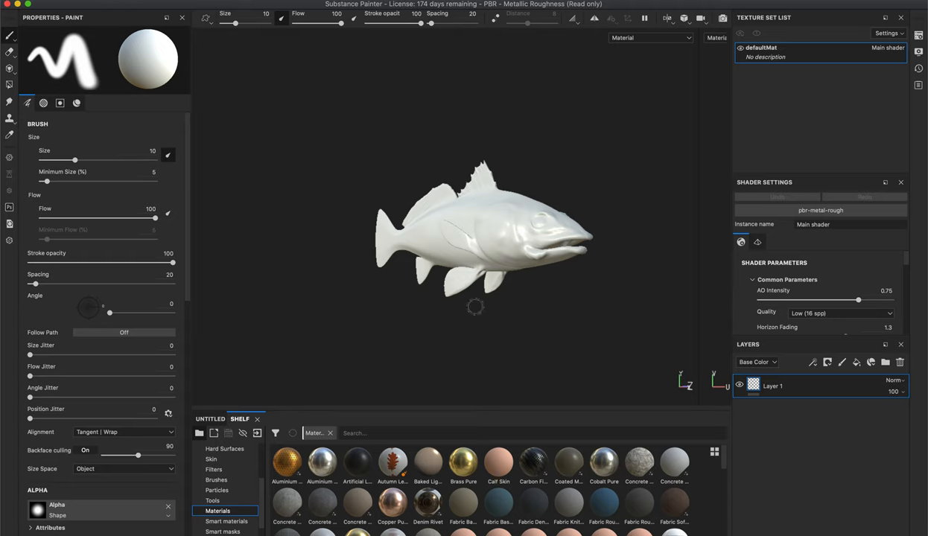
pyautogui.moveTo(609, 324)
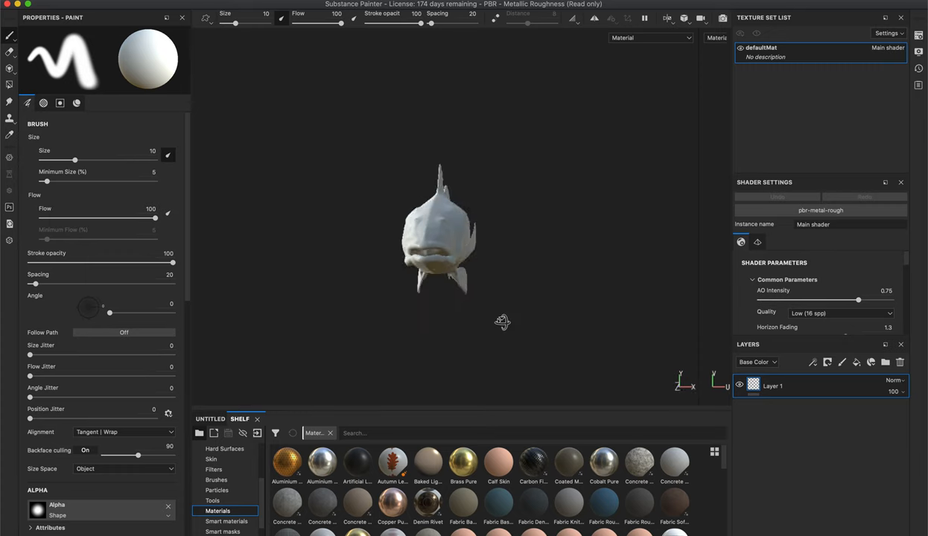
pyautogui.moveTo(503, 322); pyautogui.dragTo(440, 320)
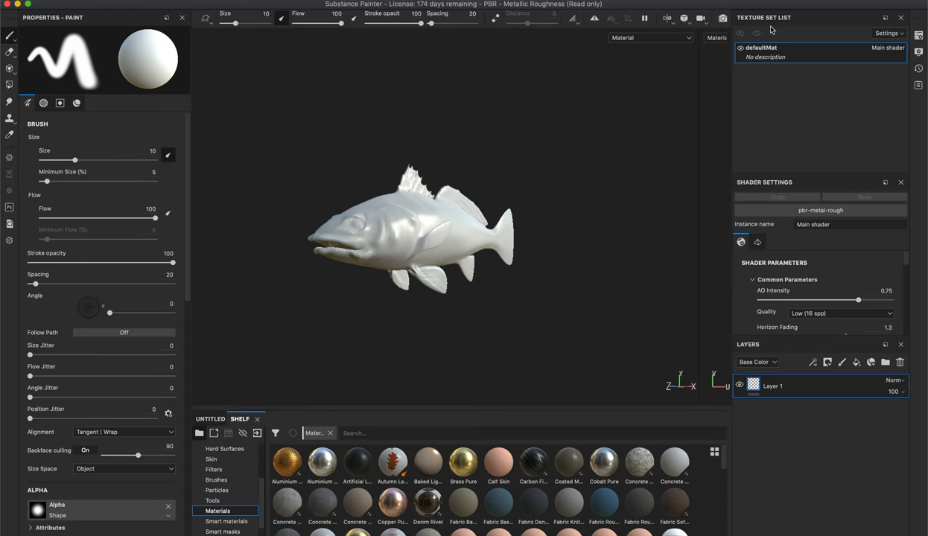
pyautogui.moveTo(862, 33)
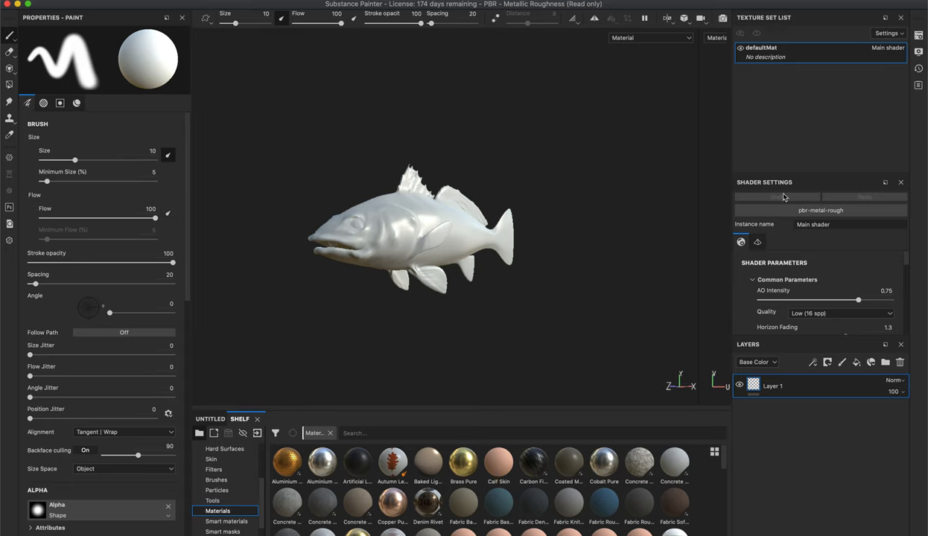
pyautogui.moveTo(792, 219)
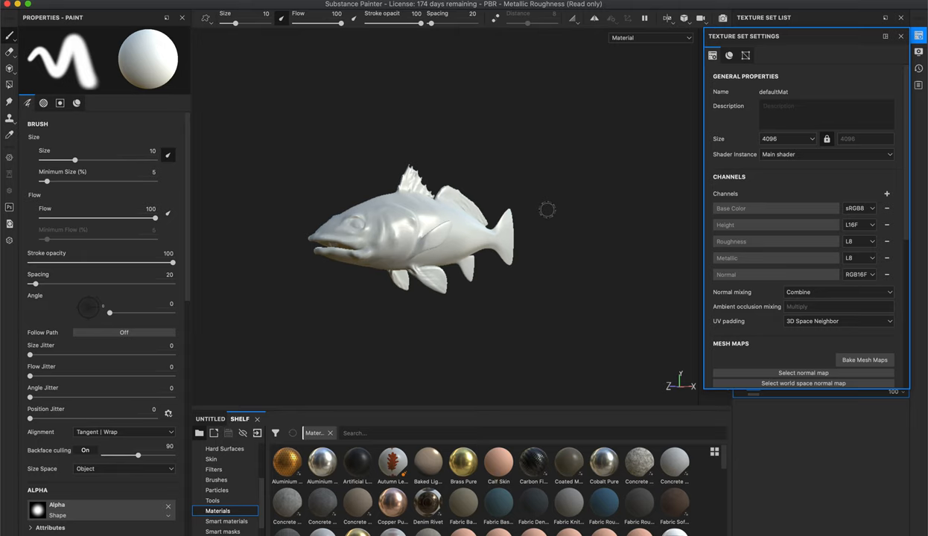
pyautogui.moveTo(836, 218)
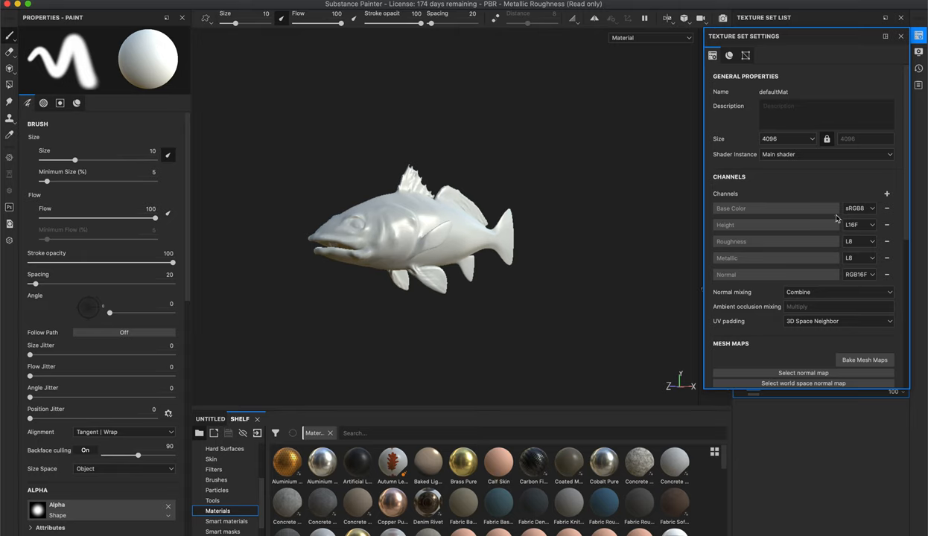
# Keep the defaultMat texture set size at 4096 and bring up Bake Mesh Maps.
pyautogui.click(806, 139)
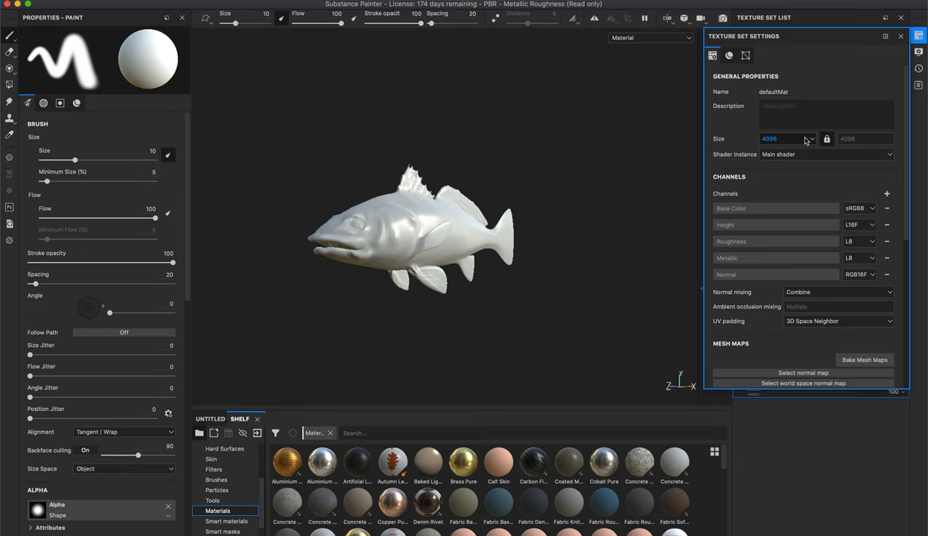
pyautogui.click(812, 138)
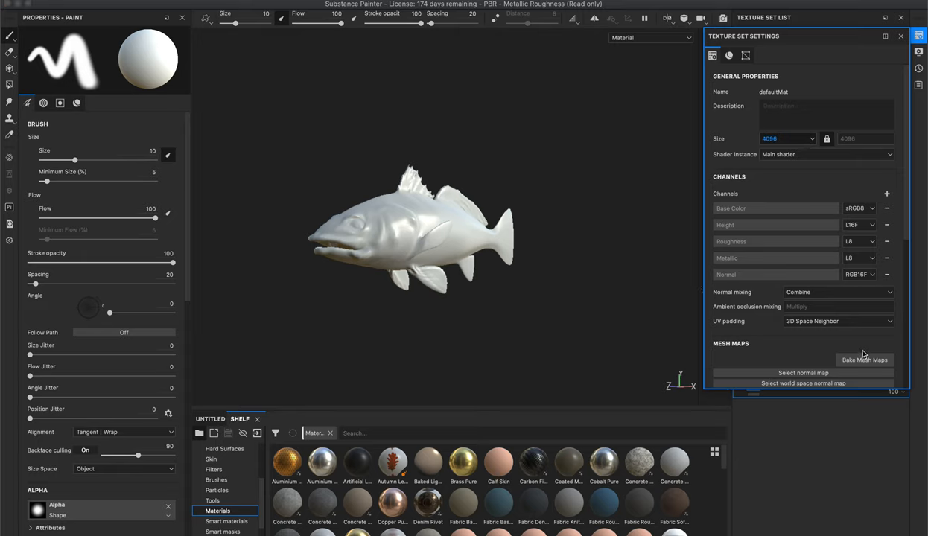
pyautogui.moveTo(865, 360)
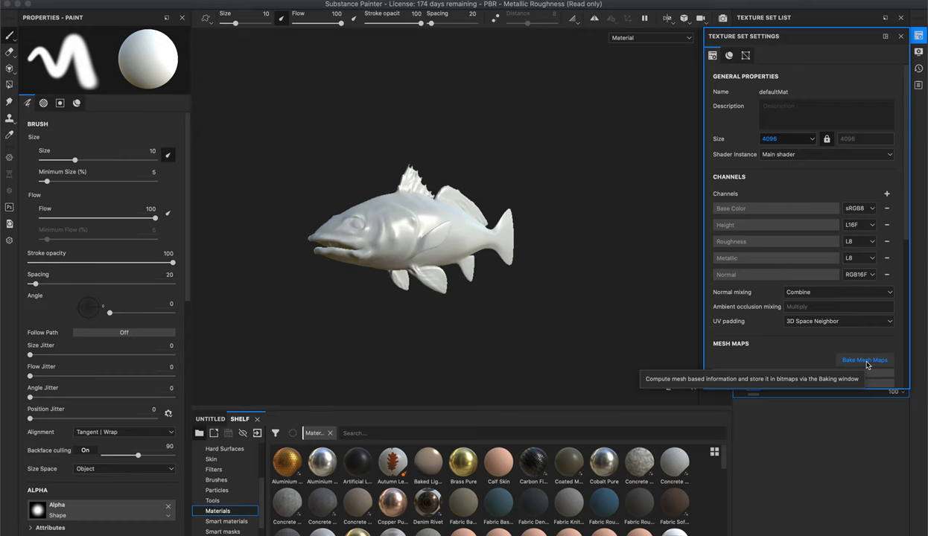
pyautogui.click(865, 360)
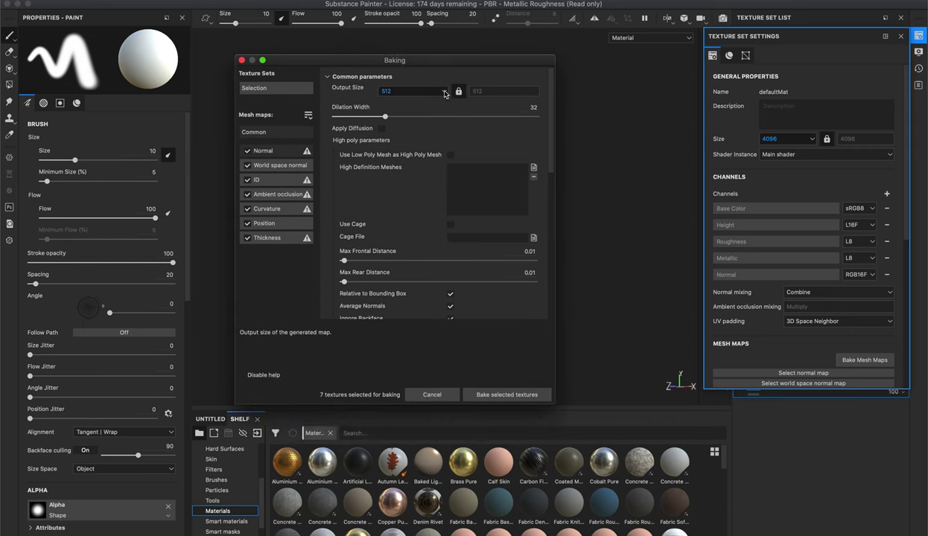
# Set the bake Output Size to 4096 and browse for a High Definition Mesh file.
pyautogui.click(413, 91)
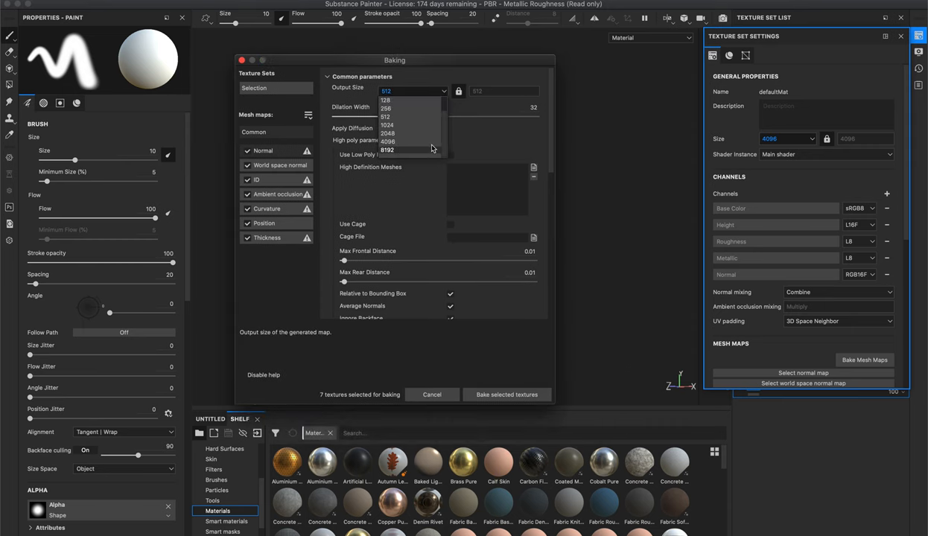
pyautogui.click(387, 141)
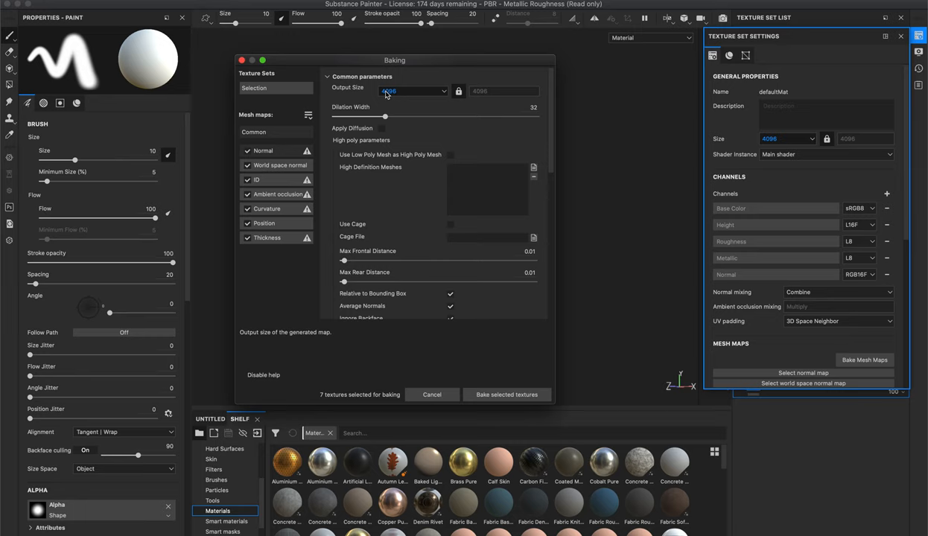
pyautogui.moveTo(410, 91)
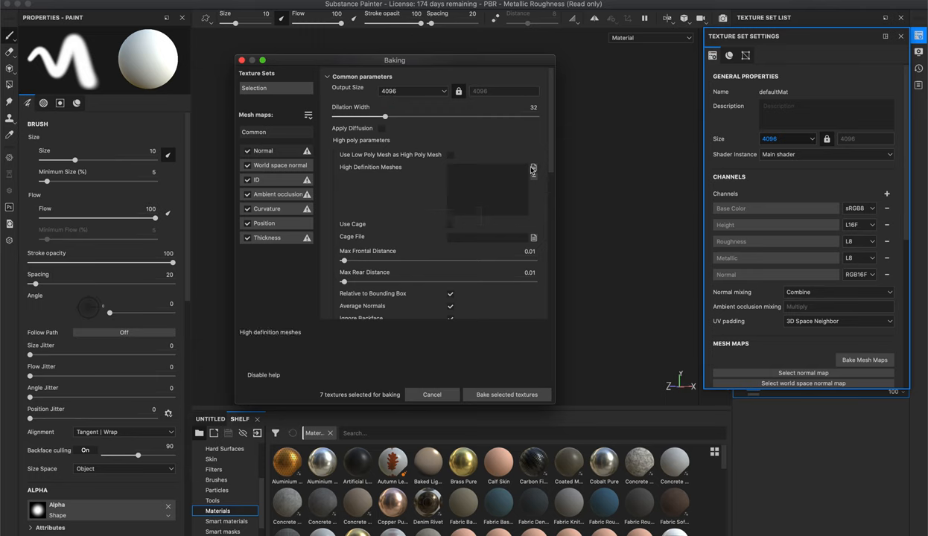
pyautogui.click(532, 167)
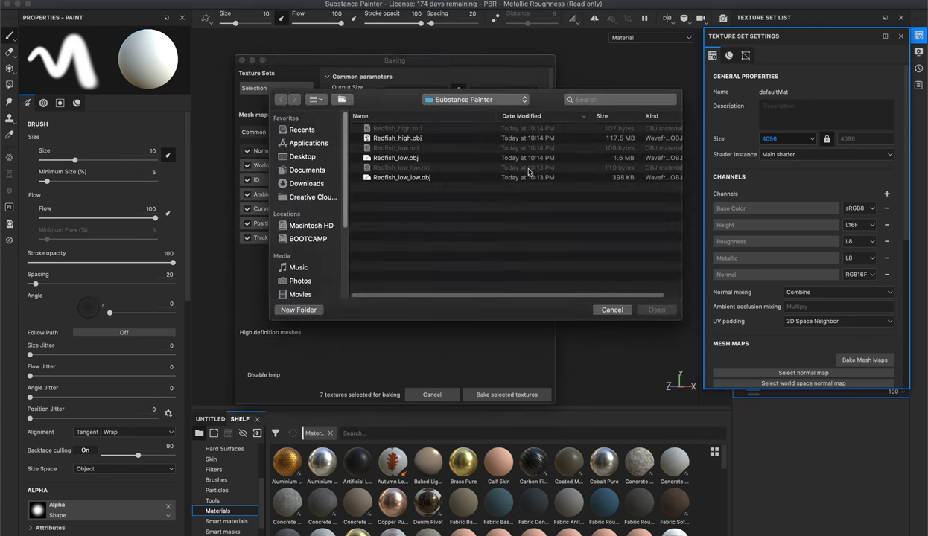
# Load Redfish_high.obj from the Substance Painter folder as the high-poly bake mesh.
pyautogui.click(402, 138)
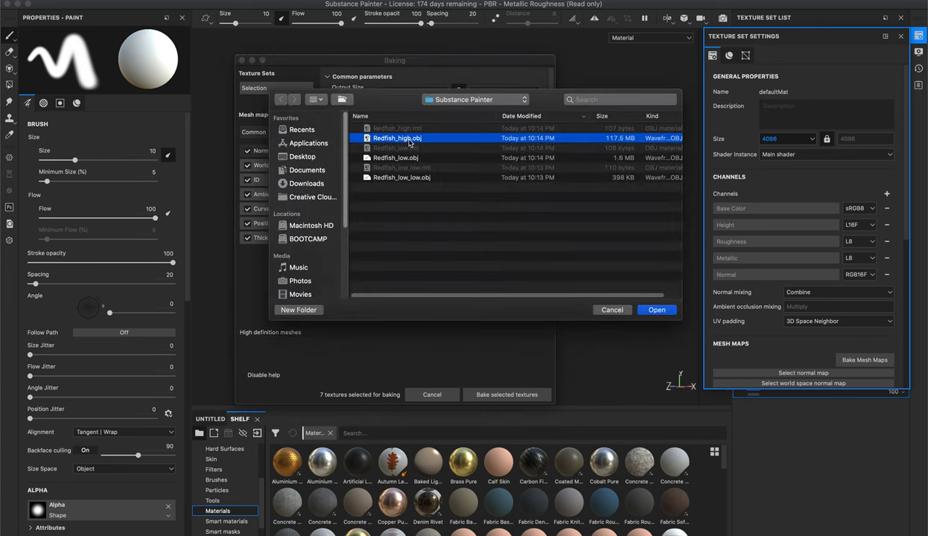
pyautogui.moveTo(387, 140)
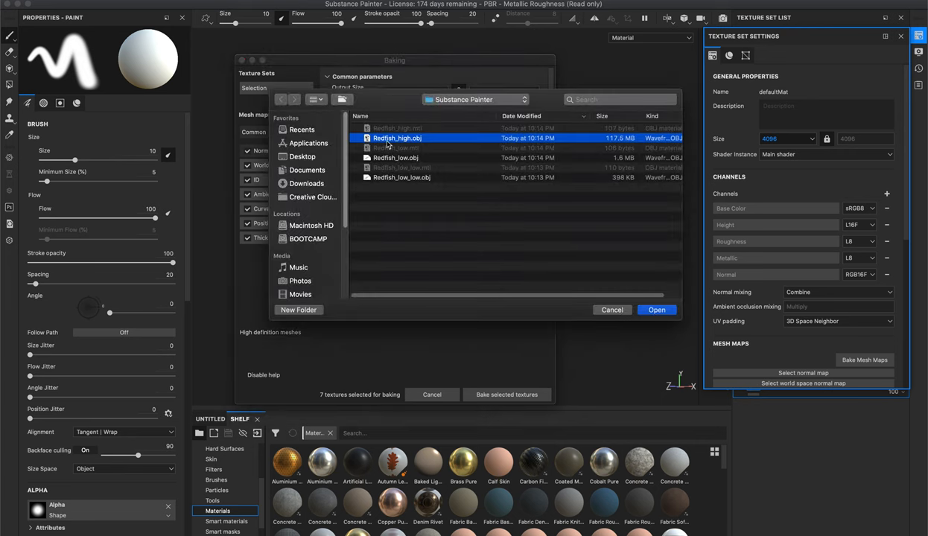
pyautogui.moveTo(580, 165)
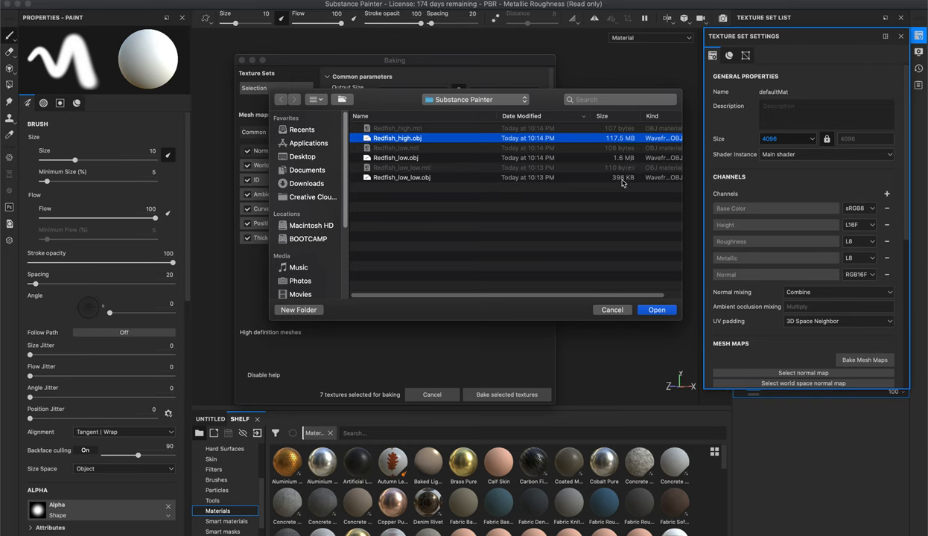
pyautogui.moveTo(626, 184)
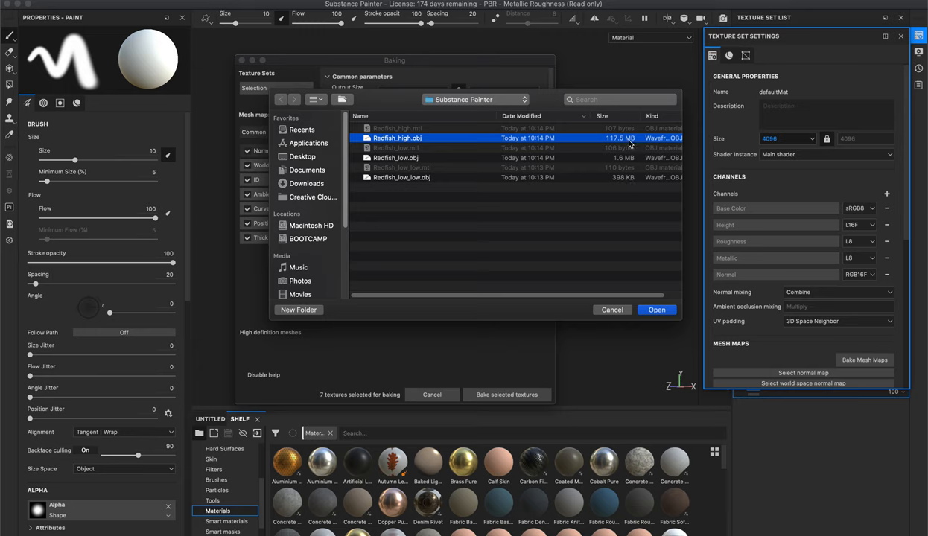
pyautogui.moveTo(625, 141)
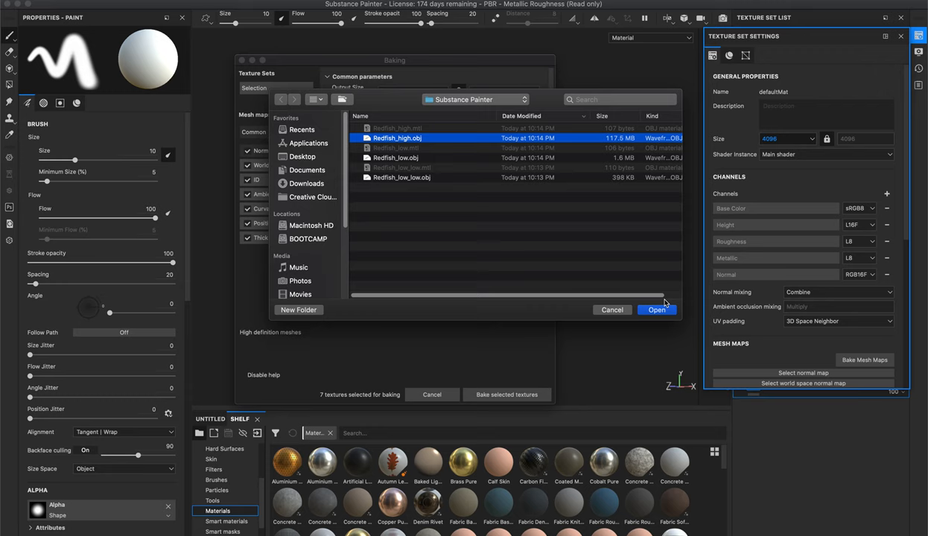
pyautogui.click(656, 310)
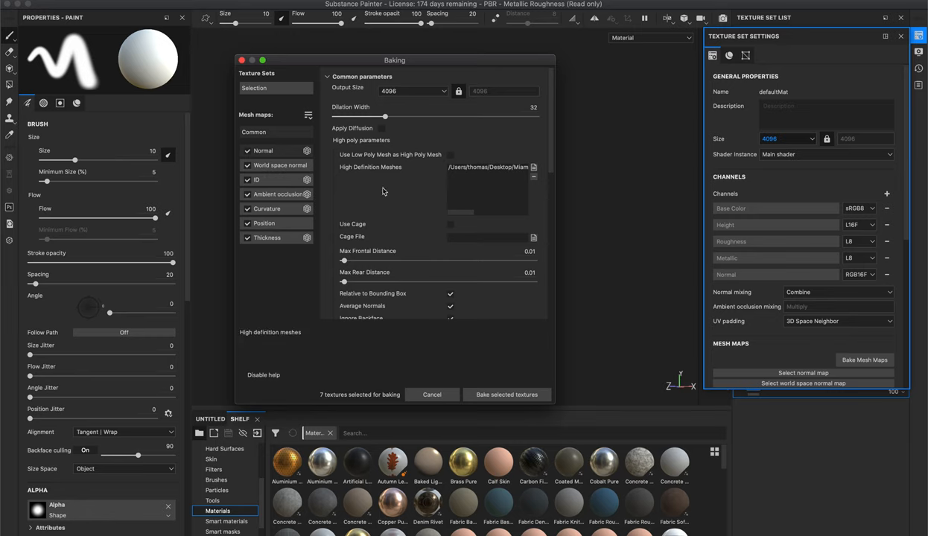
pyautogui.moveTo(385, 192)
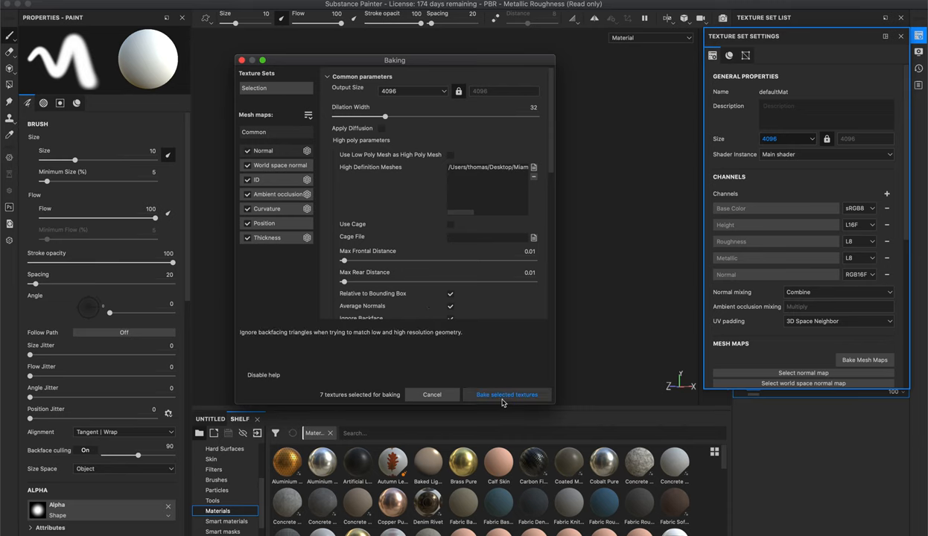
pyautogui.moveTo(504, 401)
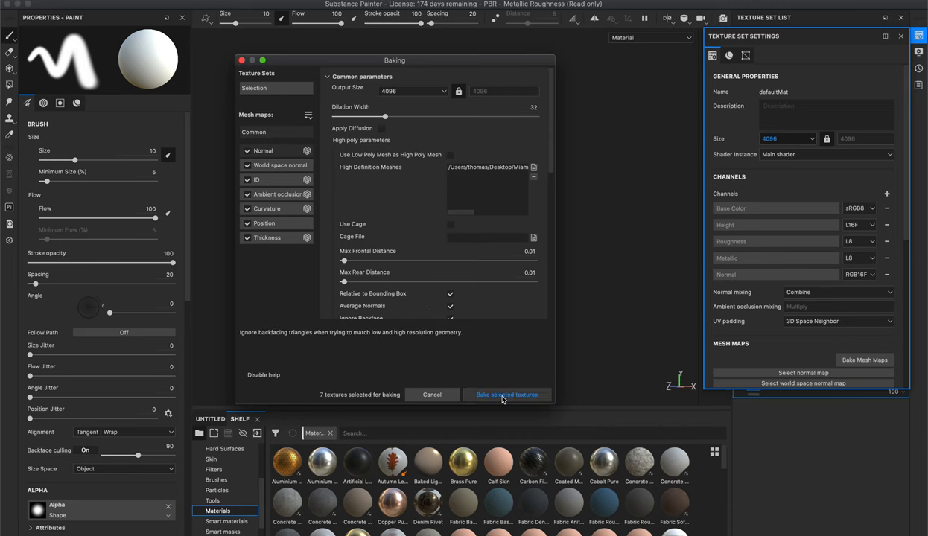
# Bake Normal, World space normal, ID, AO, Curvature, Position and Thickness maps at 4096.
pyautogui.click(507, 395)
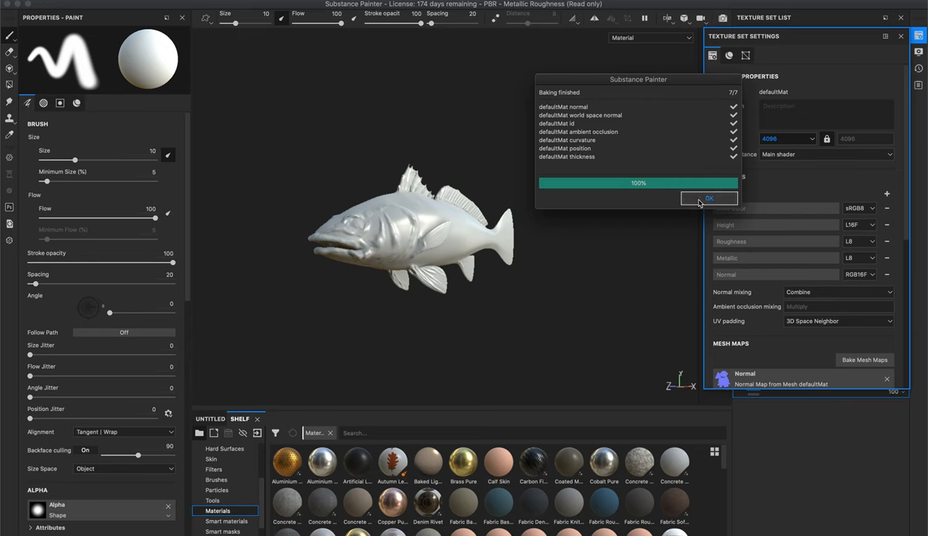
# Dismiss the Baking finished report after all 7/7 maps complete.
pyautogui.click(709, 198)
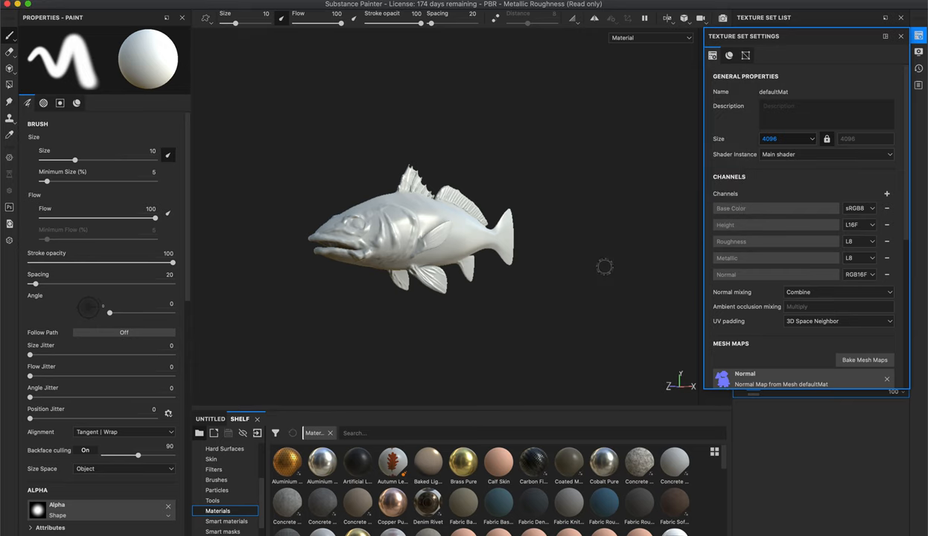
pyautogui.moveTo(605, 267); pyautogui.dragTo(526, 305)
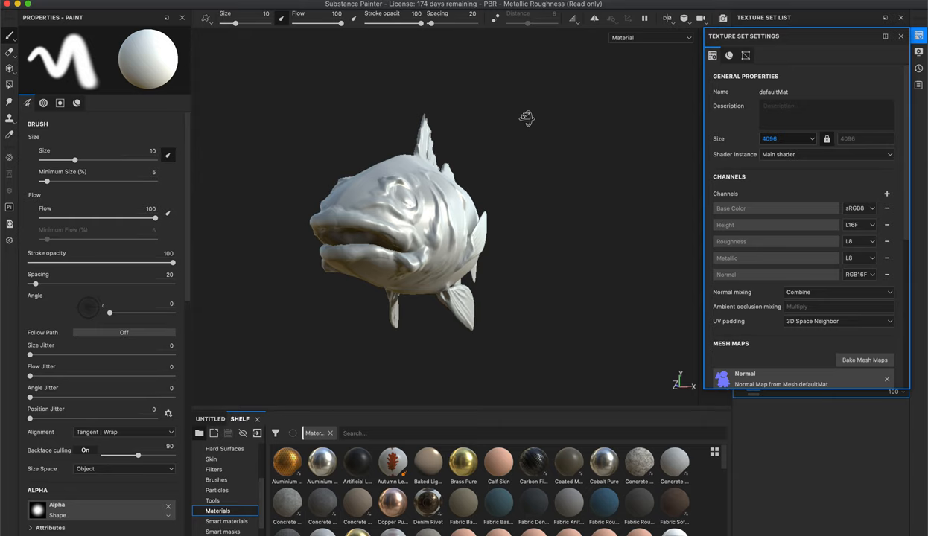
pyautogui.moveTo(527, 118); pyautogui.dragTo(574, 249)
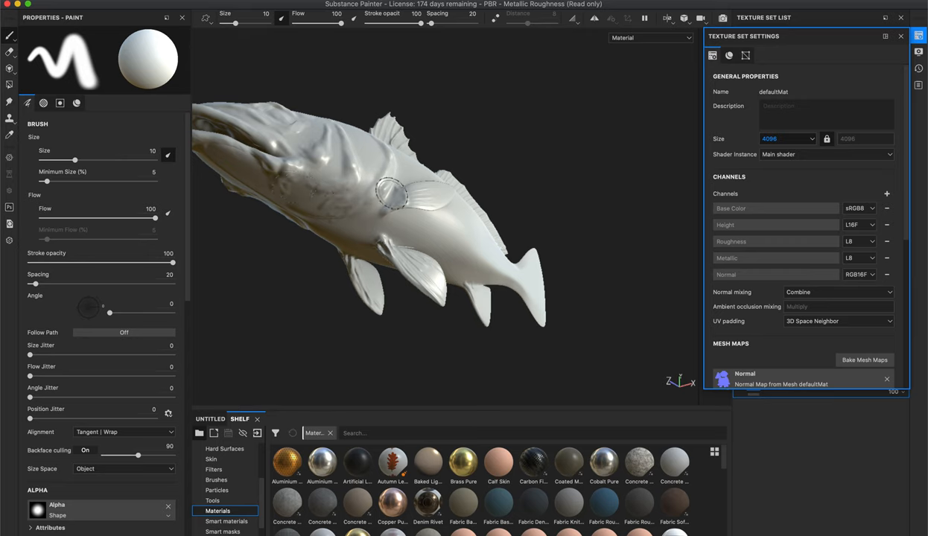
pyautogui.moveTo(391, 194); pyautogui.dragTo(477, 194)
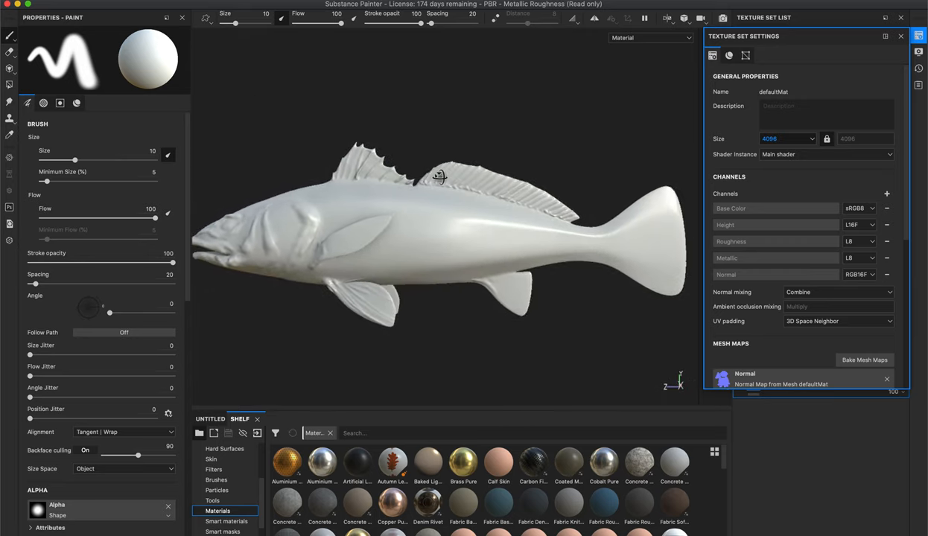
pyautogui.moveTo(548, 156)
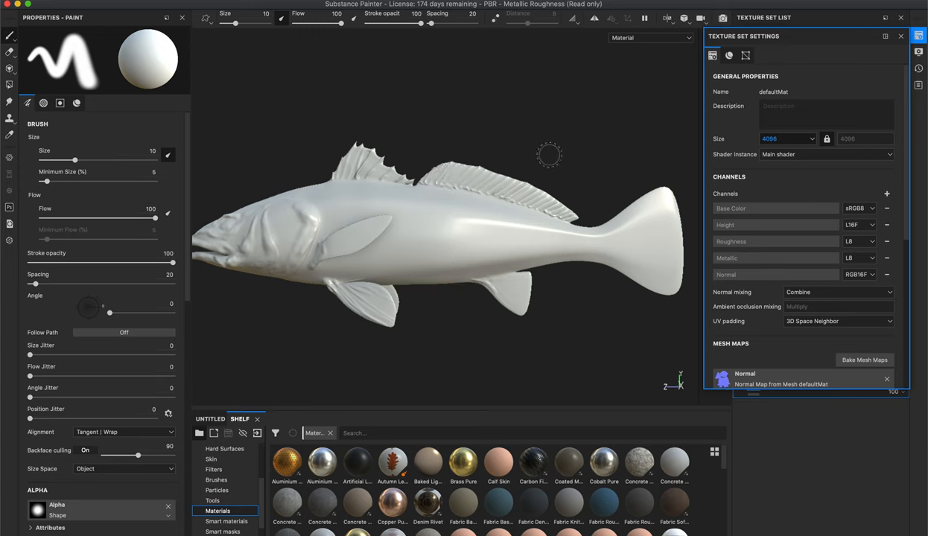
pyautogui.moveTo(495, 134)
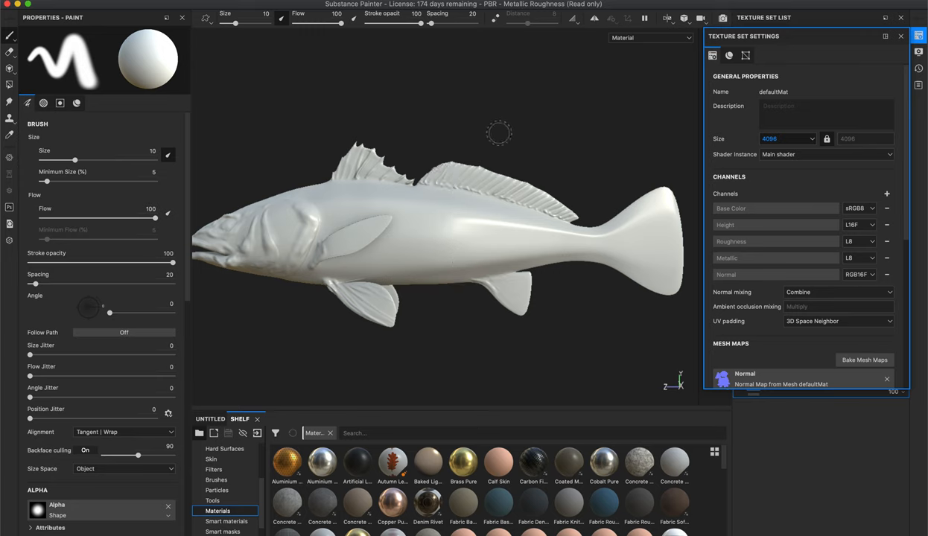
pyautogui.moveTo(486, 127)
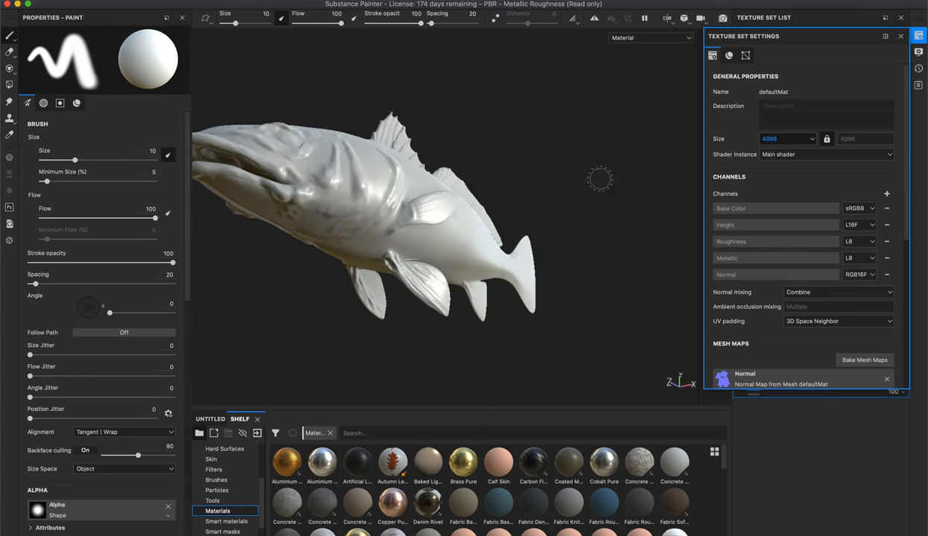
pyautogui.moveTo(599, 178); pyautogui.dragTo(595, 177)
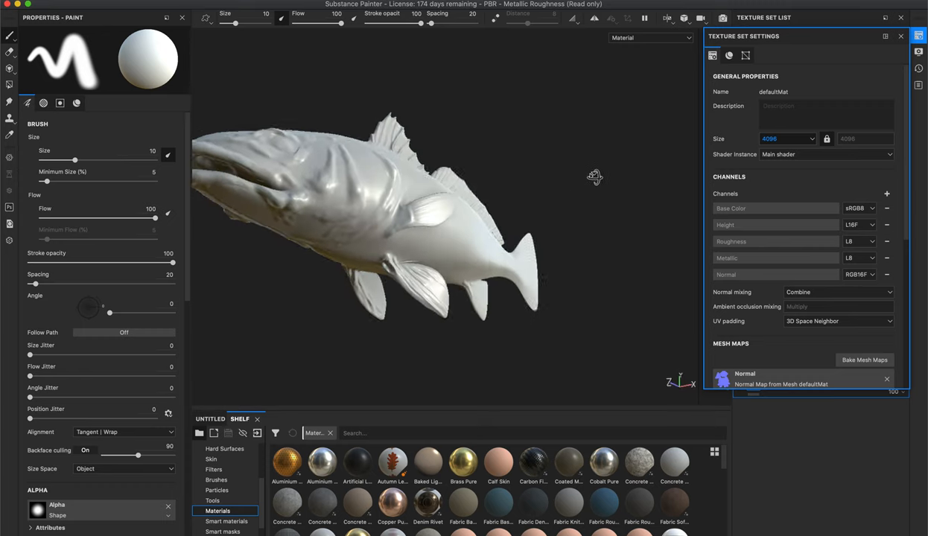
pyautogui.moveTo(595, 177); pyautogui.dragTo(484, 207)
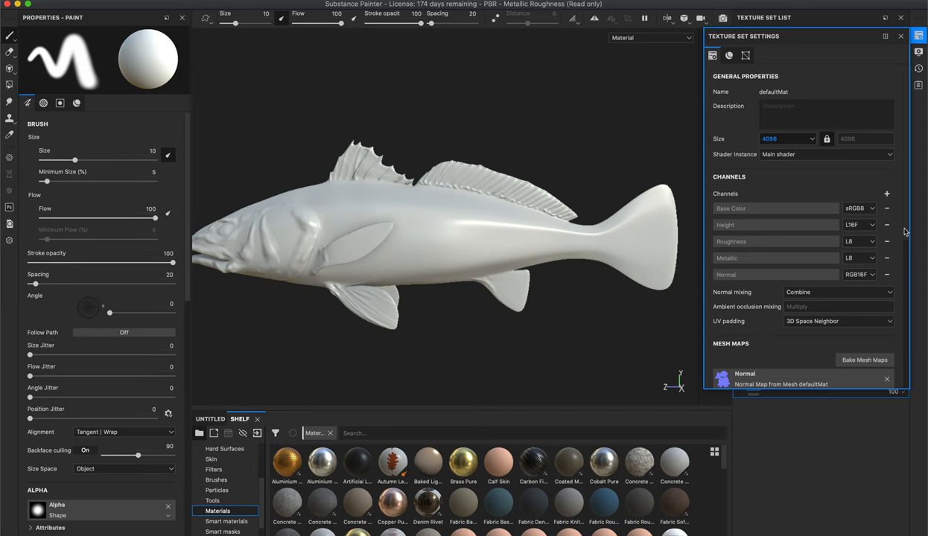
pyautogui.scroll(-3)
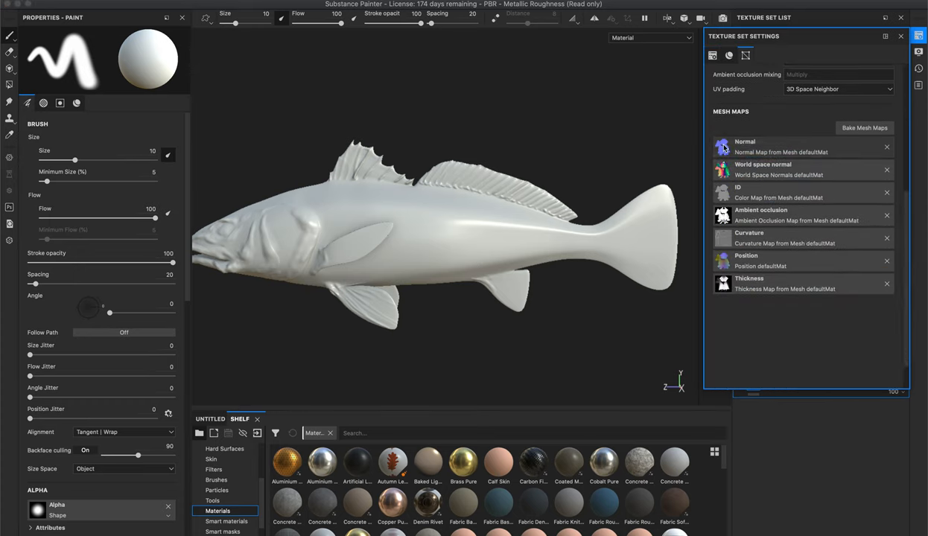
# Open the File > Save As dialog for the baked redfish project.
pyautogui.click(720, 147)
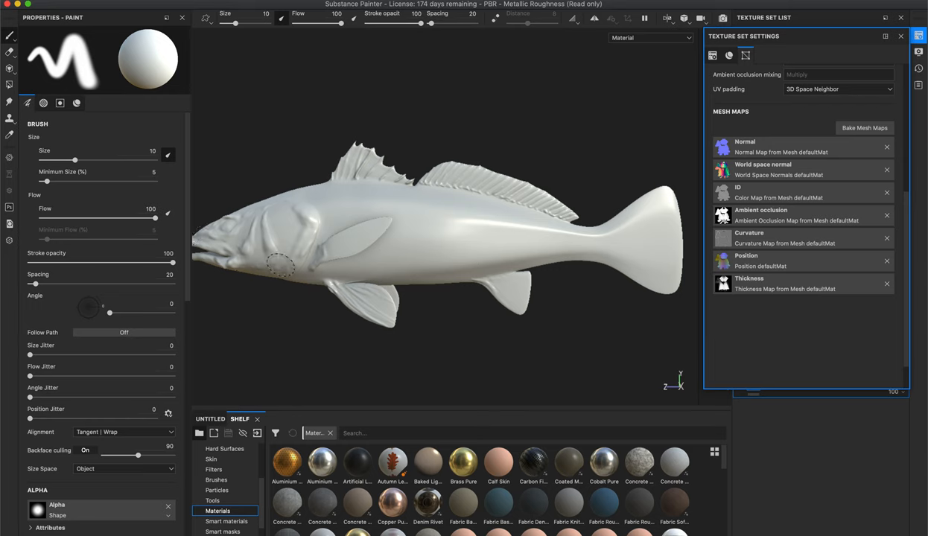
pyautogui.moveTo(299, 322)
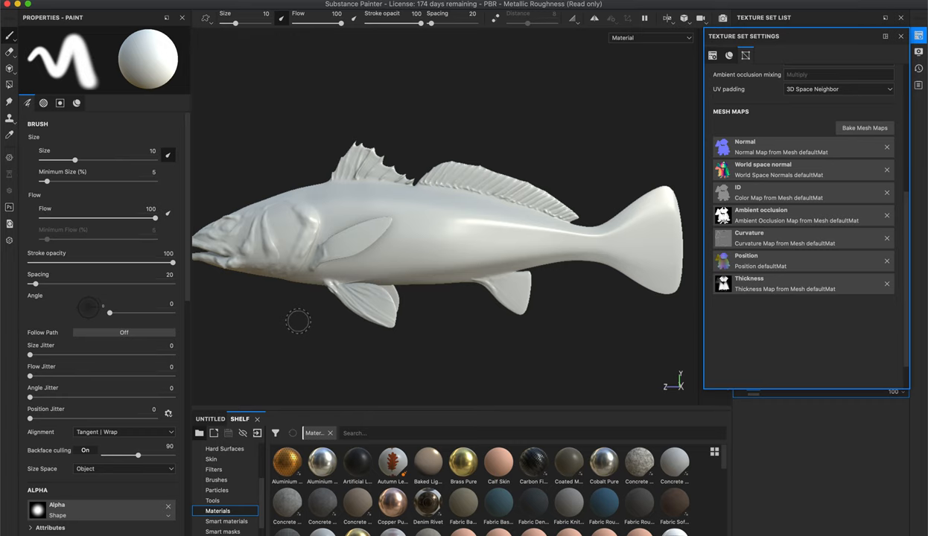
pyautogui.moveTo(431, 203)
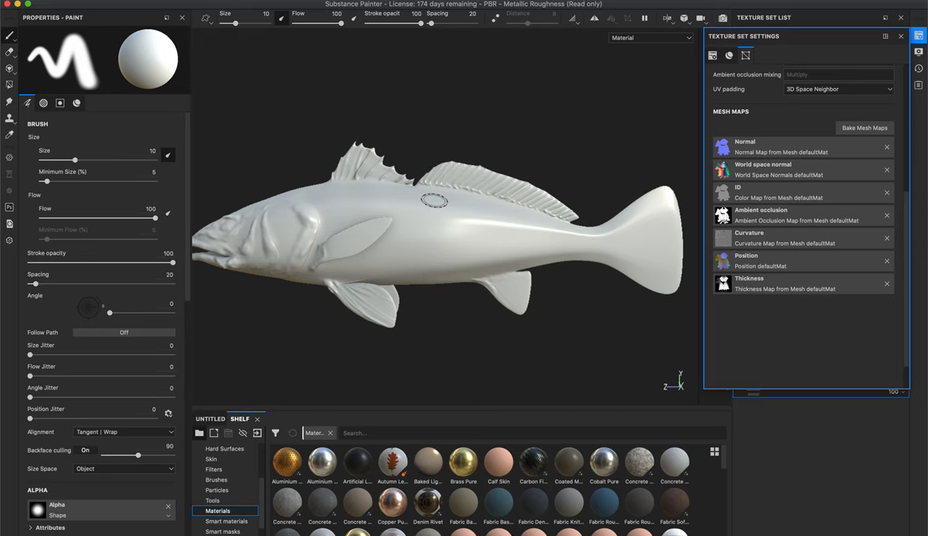
pyautogui.moveTo(513, 107)
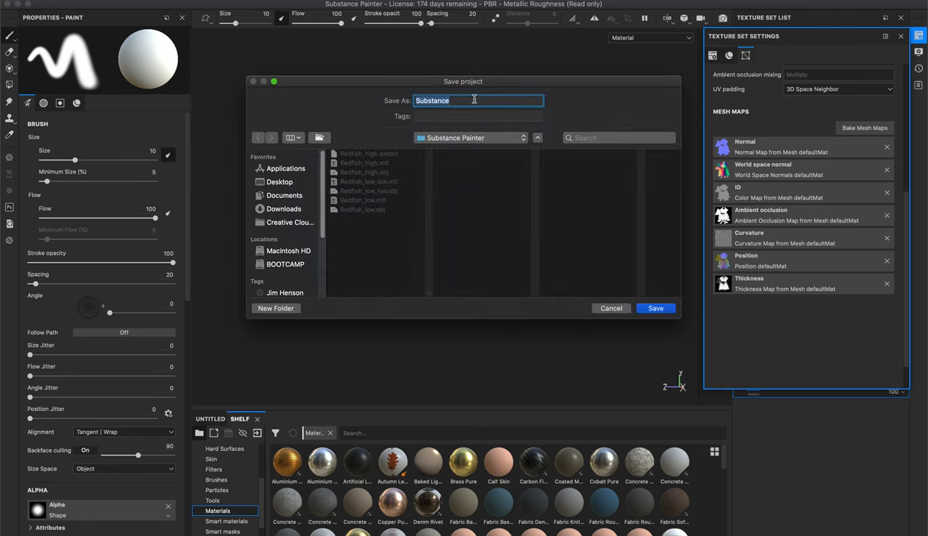
# Save the project as 'RedFish' inside a new 'Substance Painter' folder.
pyautogui.write('RedFi')
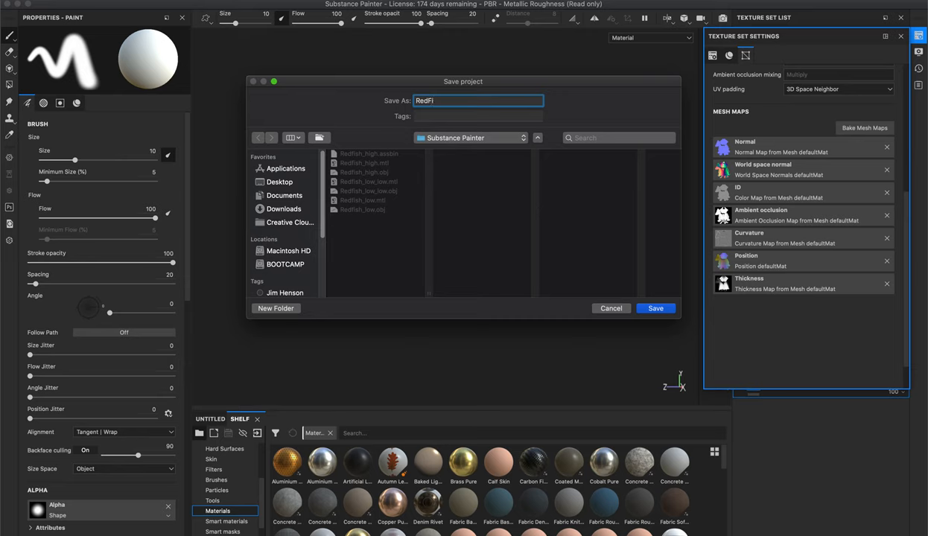
pyautogui.write('sh')
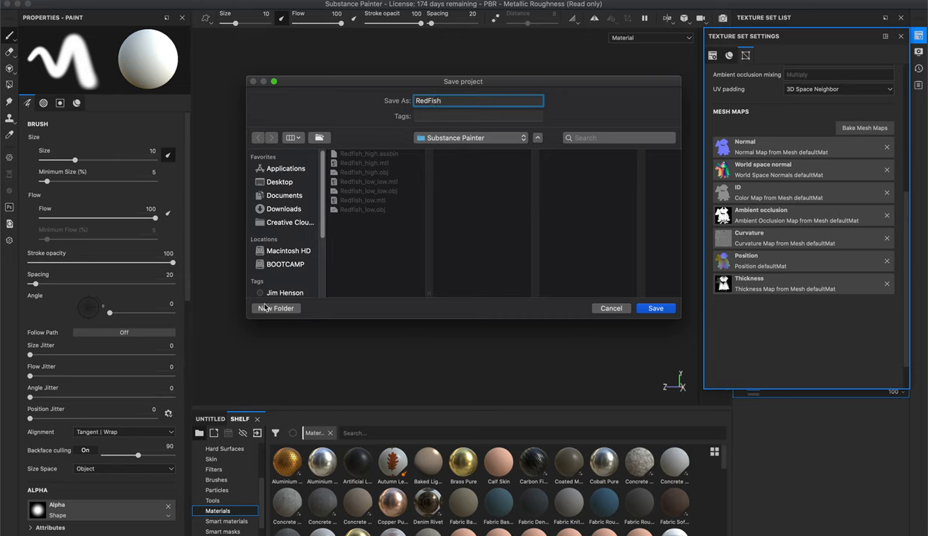
pyautogui.click(276, 309)
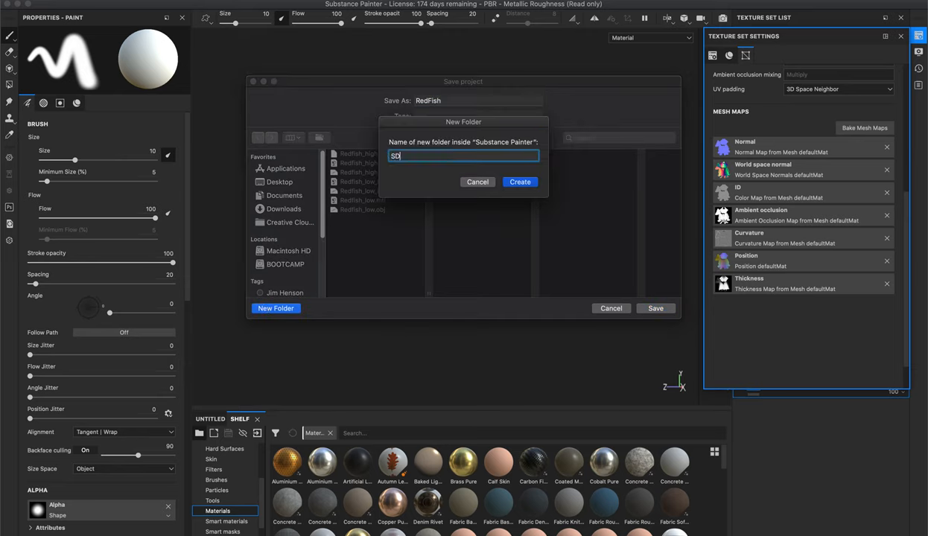
pyautogui.write('Substance')
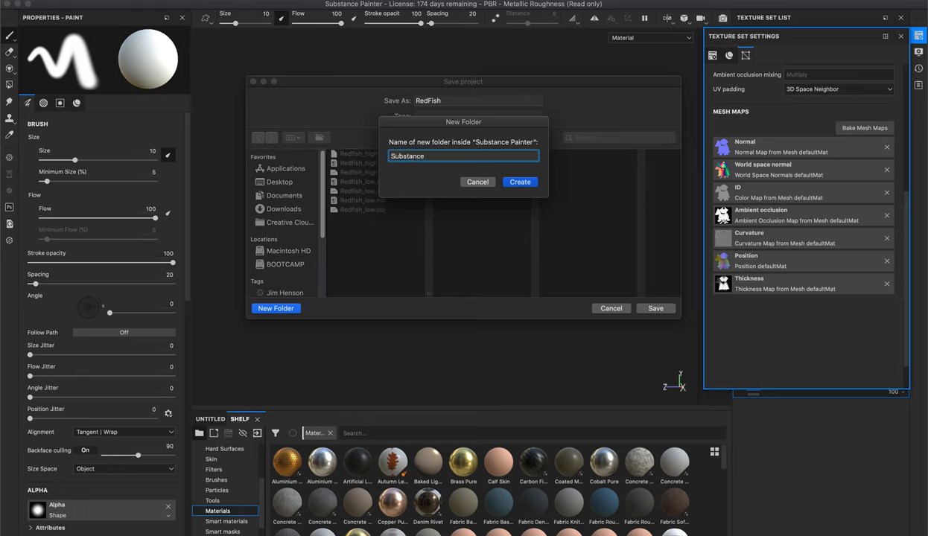
pyautogui.click(462, 156)
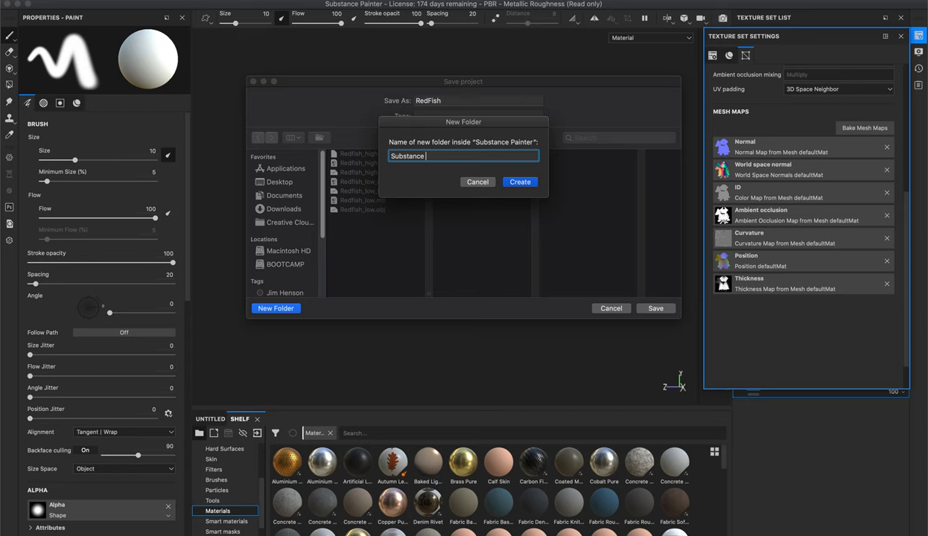
pyautogui.write('Painter')
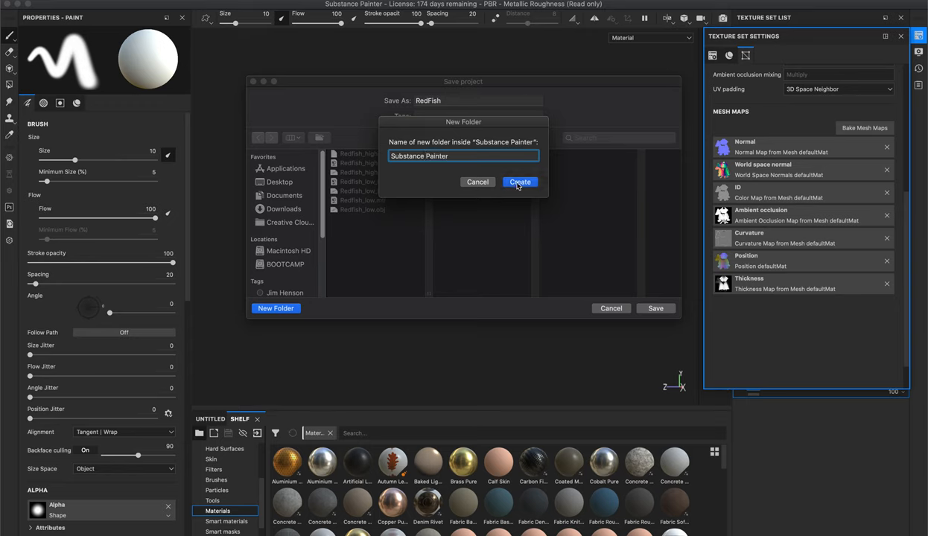
pyautogui.click(520, 182)
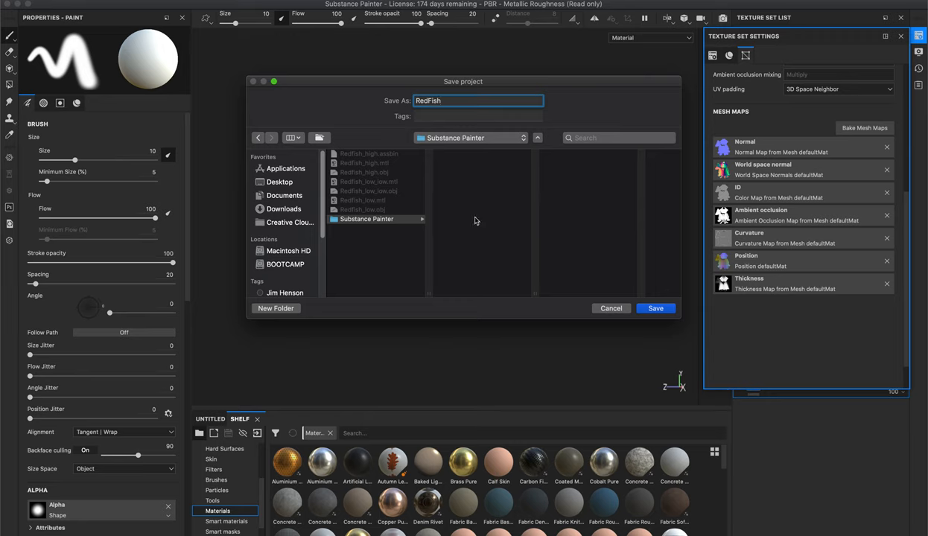
pyautogui.click(655, 308)
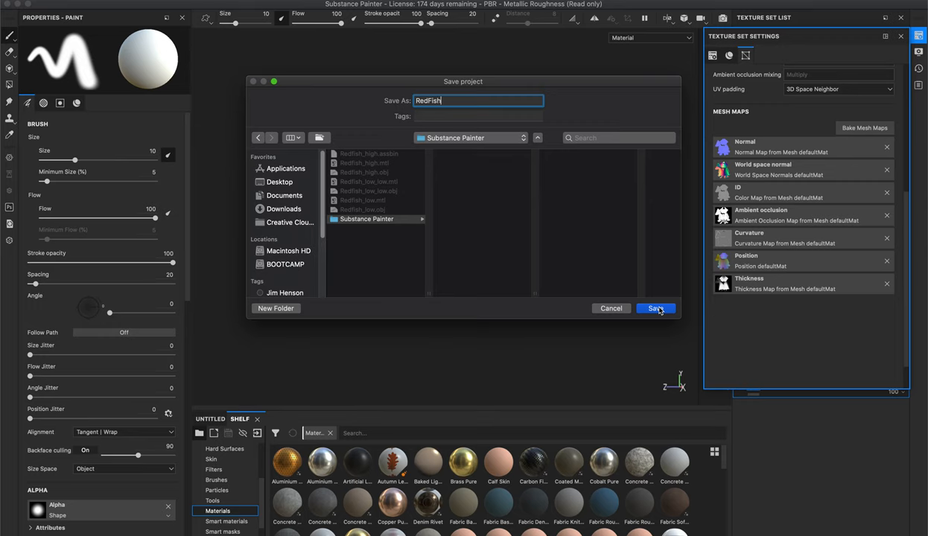
pyautogui.click(656, 308)
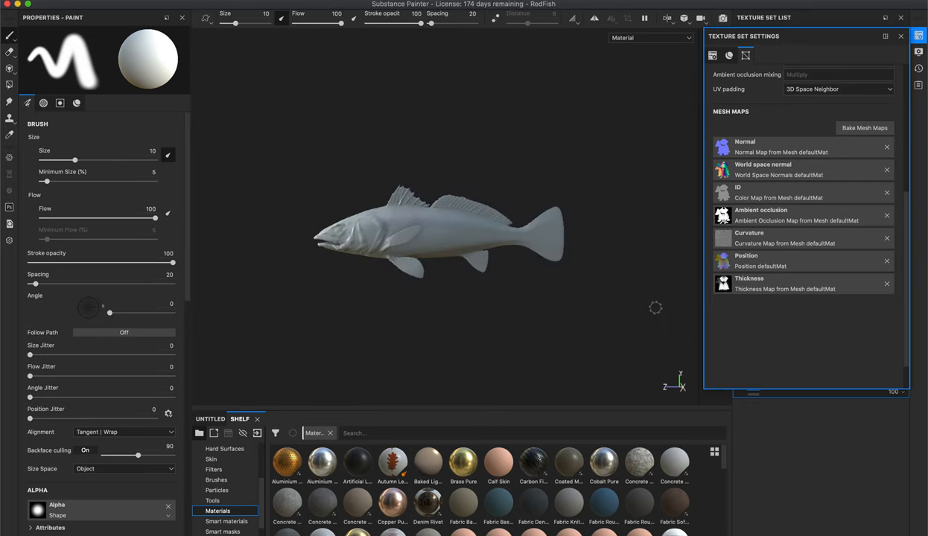